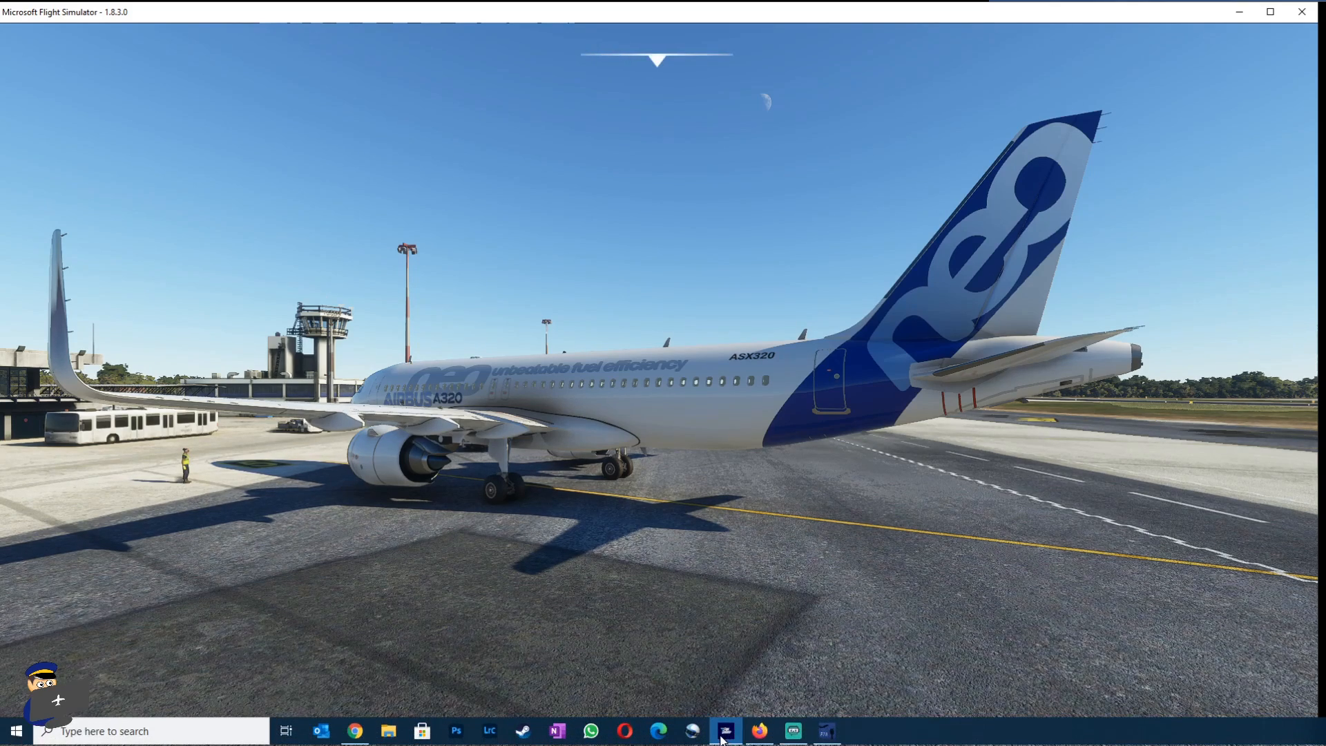
- Bring the Pilot2ATC window up over the simulator with the parked A320
click(730, 734)
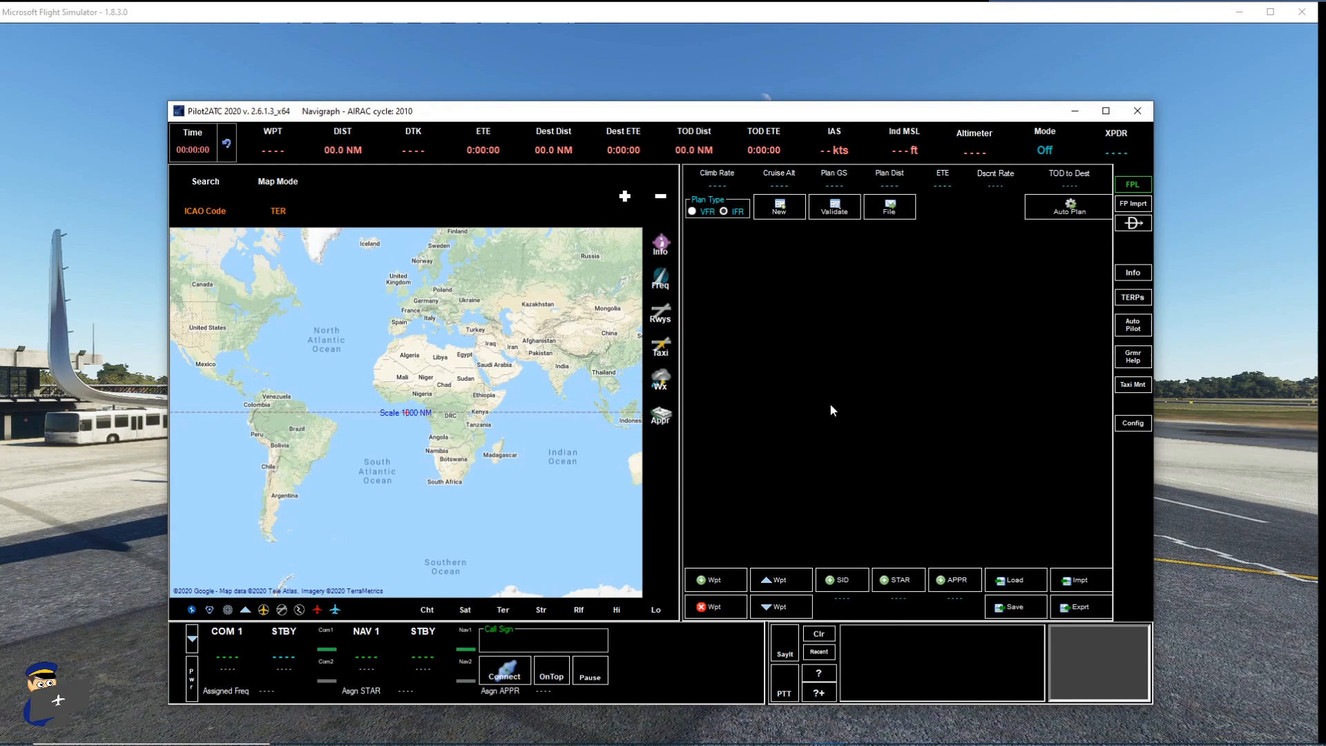
- Set the aircraft call sign with flight number 111 in Config, checking the Btns settings, then close Config
click(1132, 423)
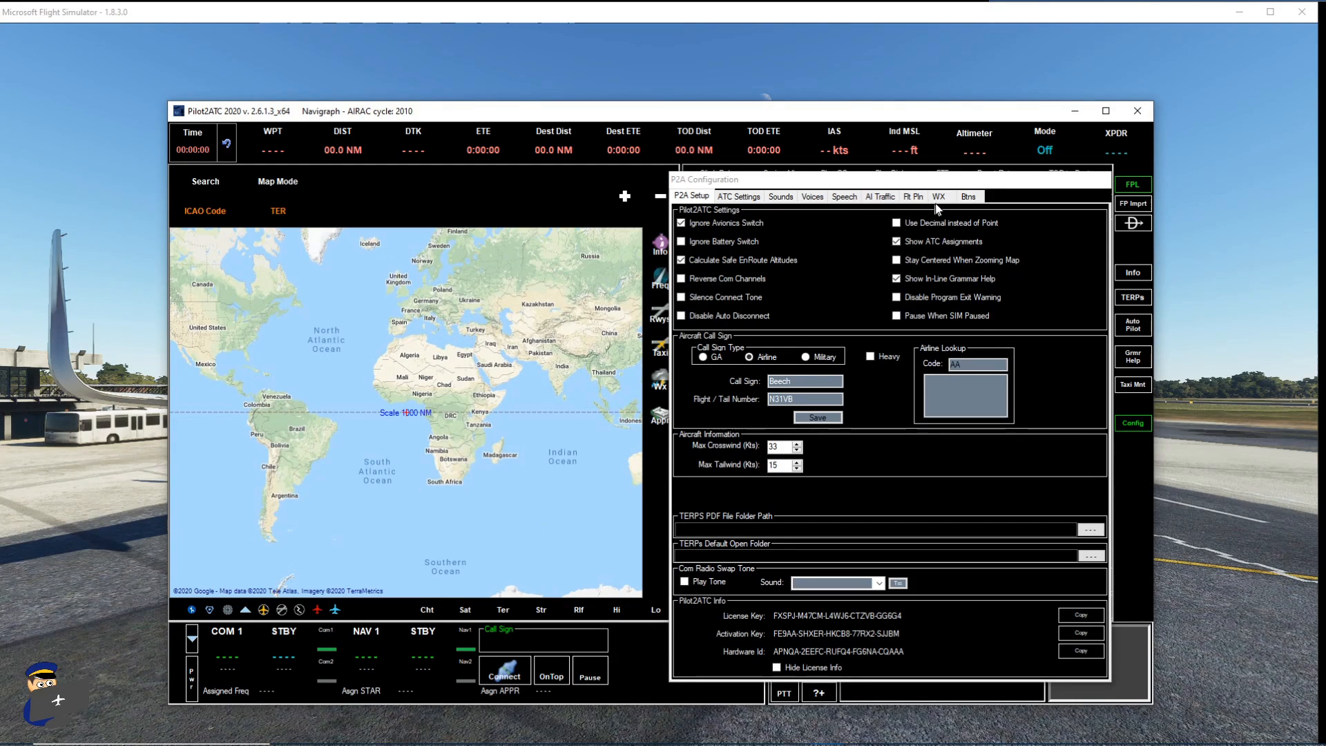
click(968, 196)
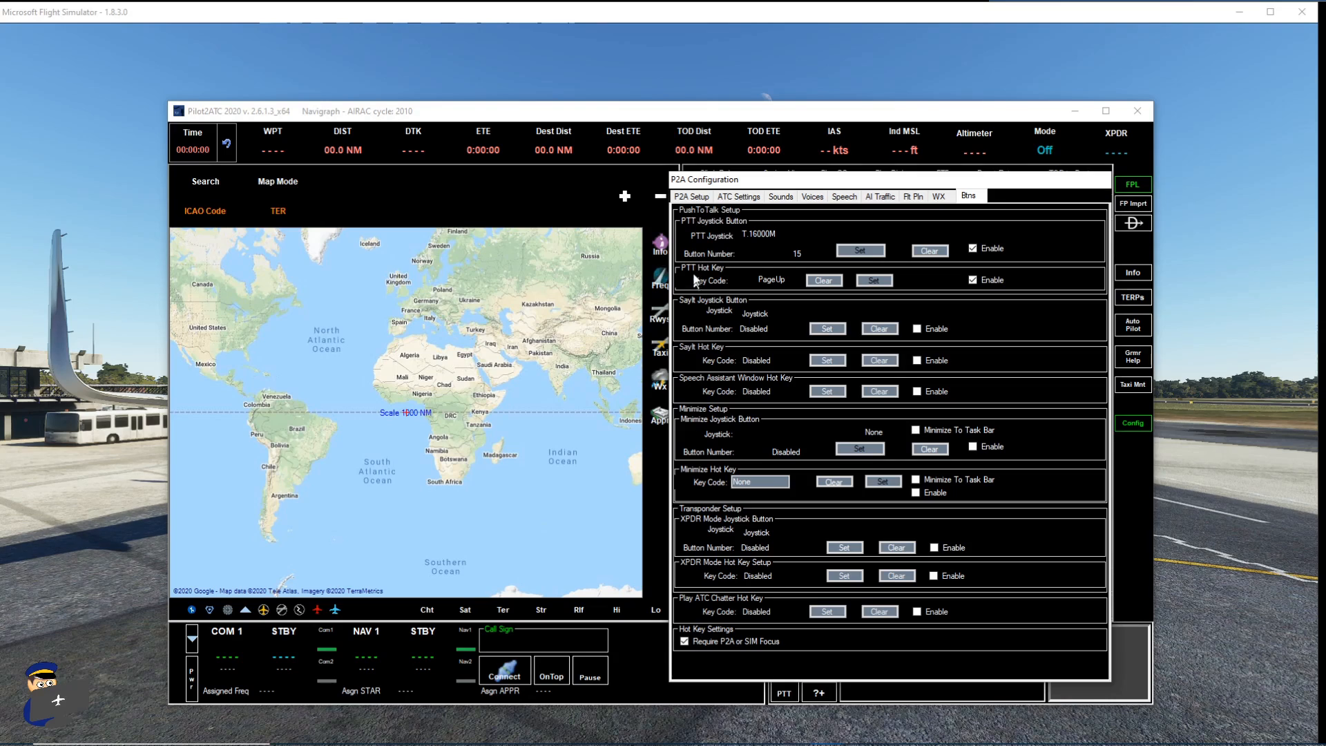
mouse_move(729, 232)
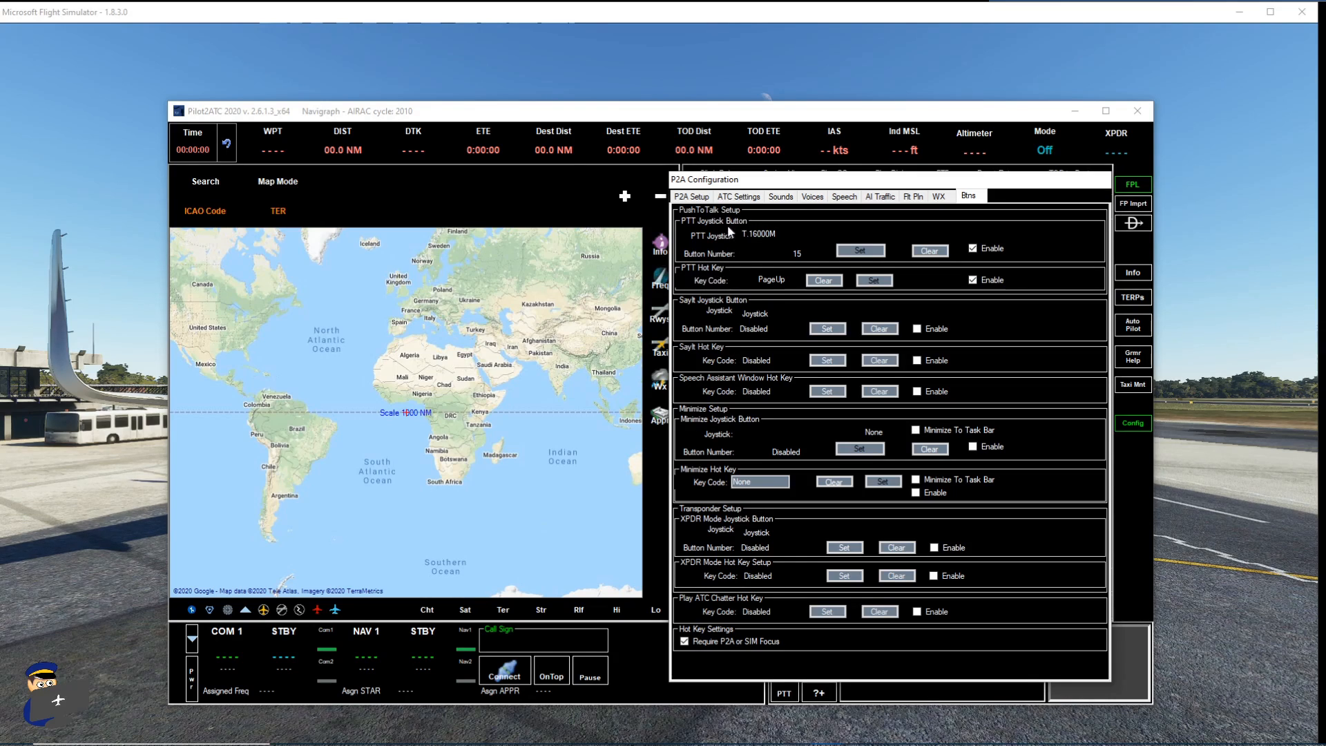
mouse_move(713, 284)
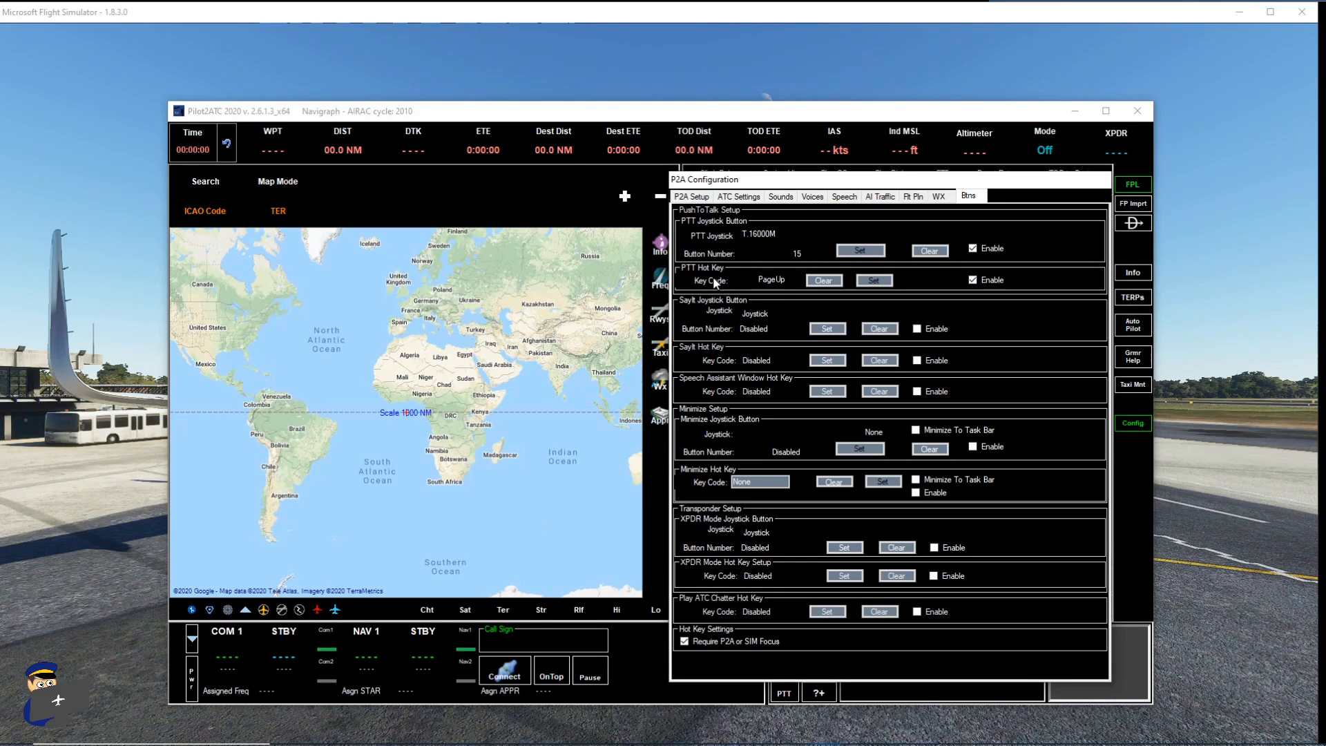
click(693, 196)
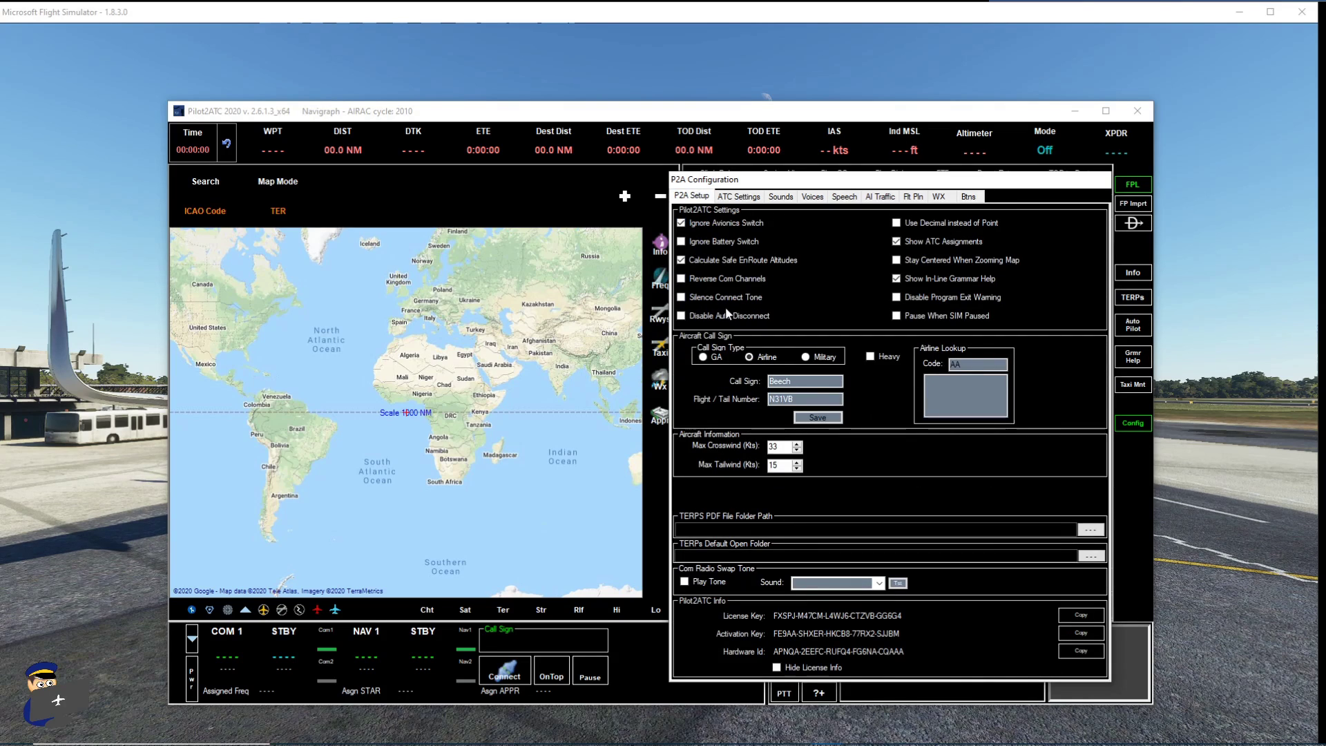
mouse_move(754, 236)
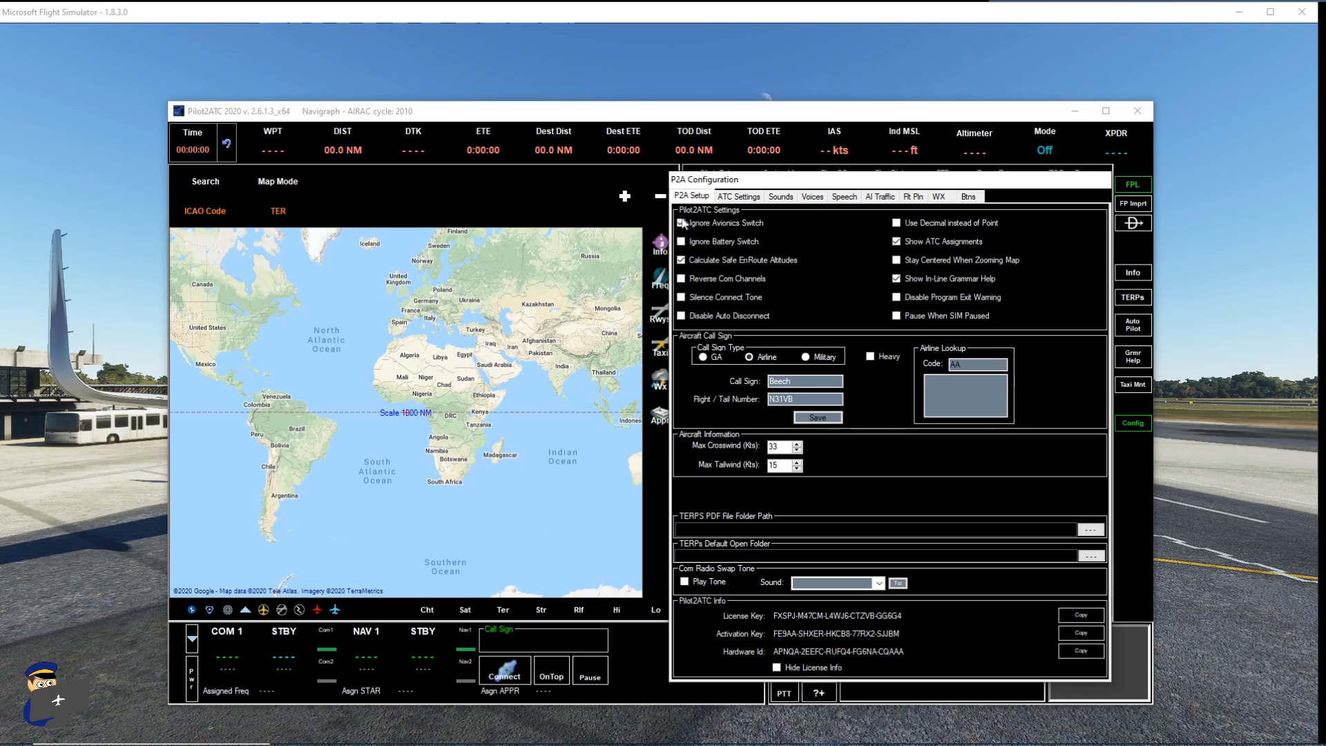
click(681, 222)
text(111)
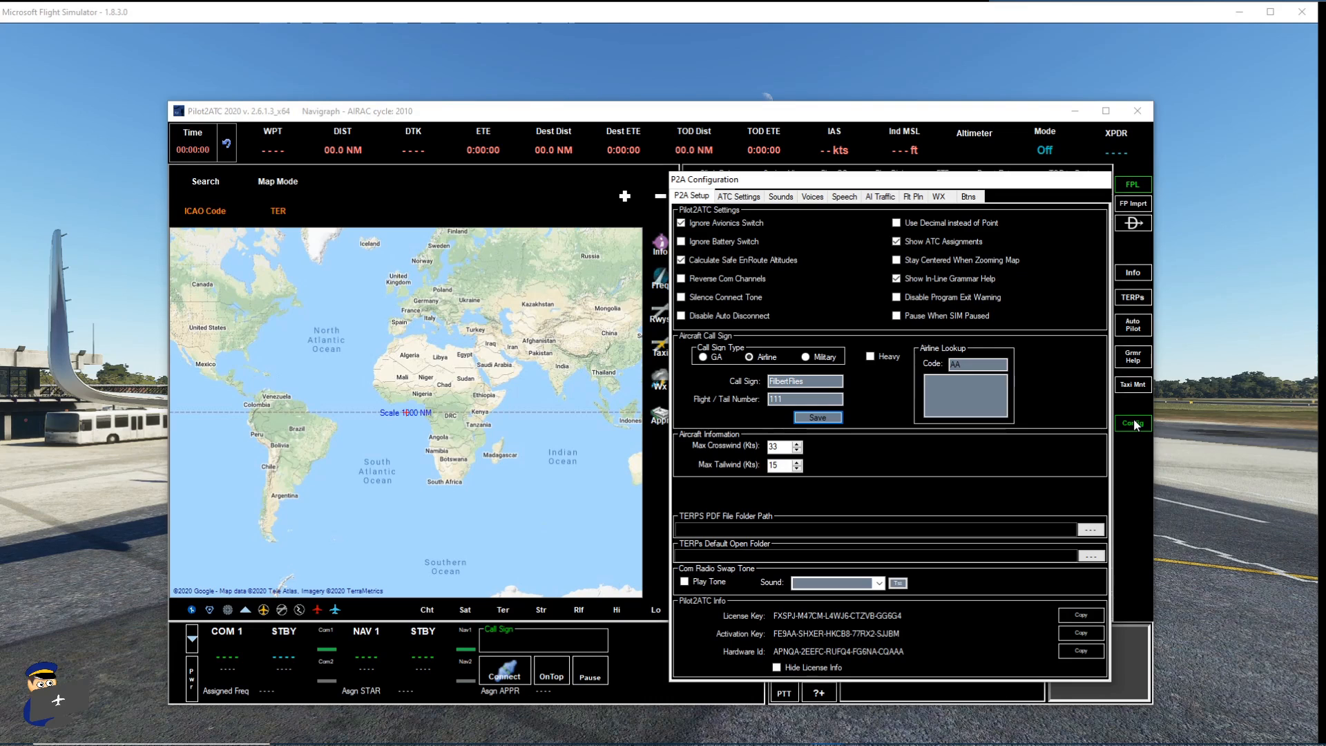
click(1133, 422)
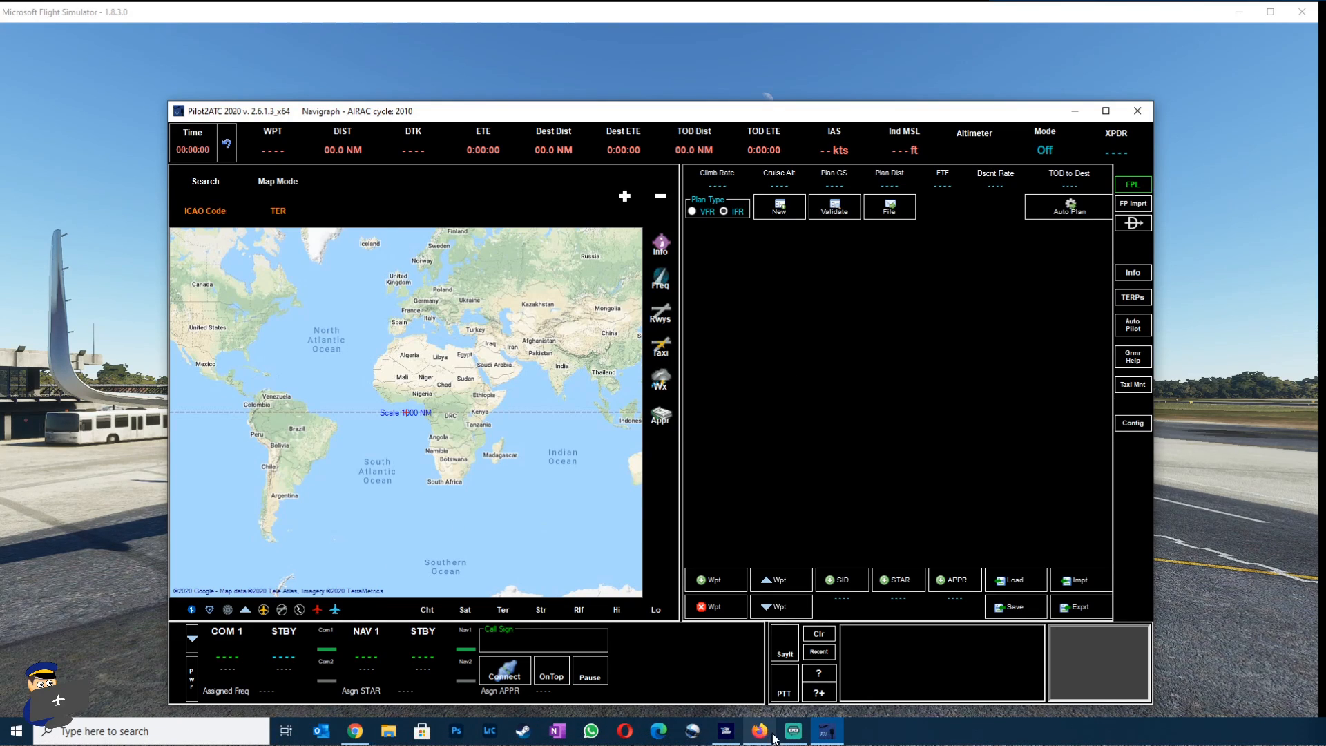
- Switch to the SimBrief briefing and copy the KOPAR L995 VARIX routing
click(759, 730)
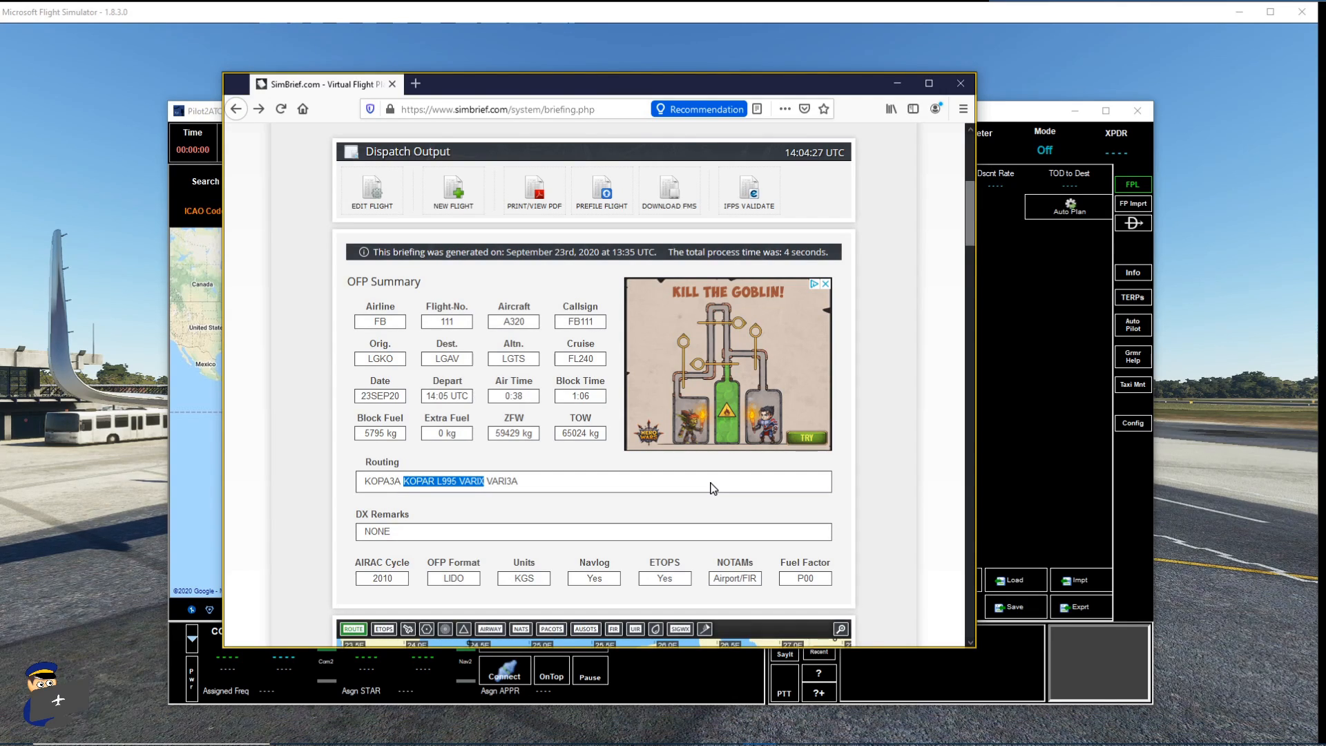
mouse_move(472, 251)
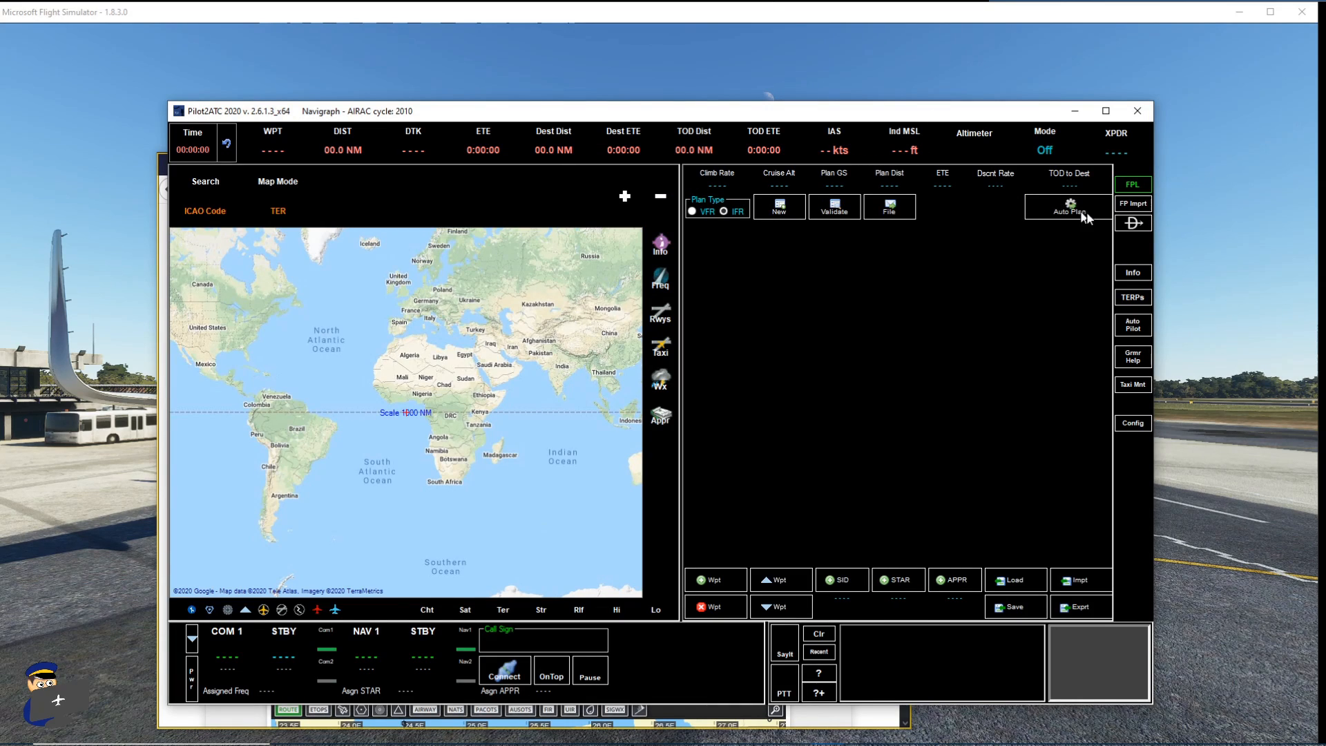
- Import the route LGKO KOPAR L995 VARIX LGAV in SIMBrief: FltPlanDB format as the flight plan
click(1132, 203)
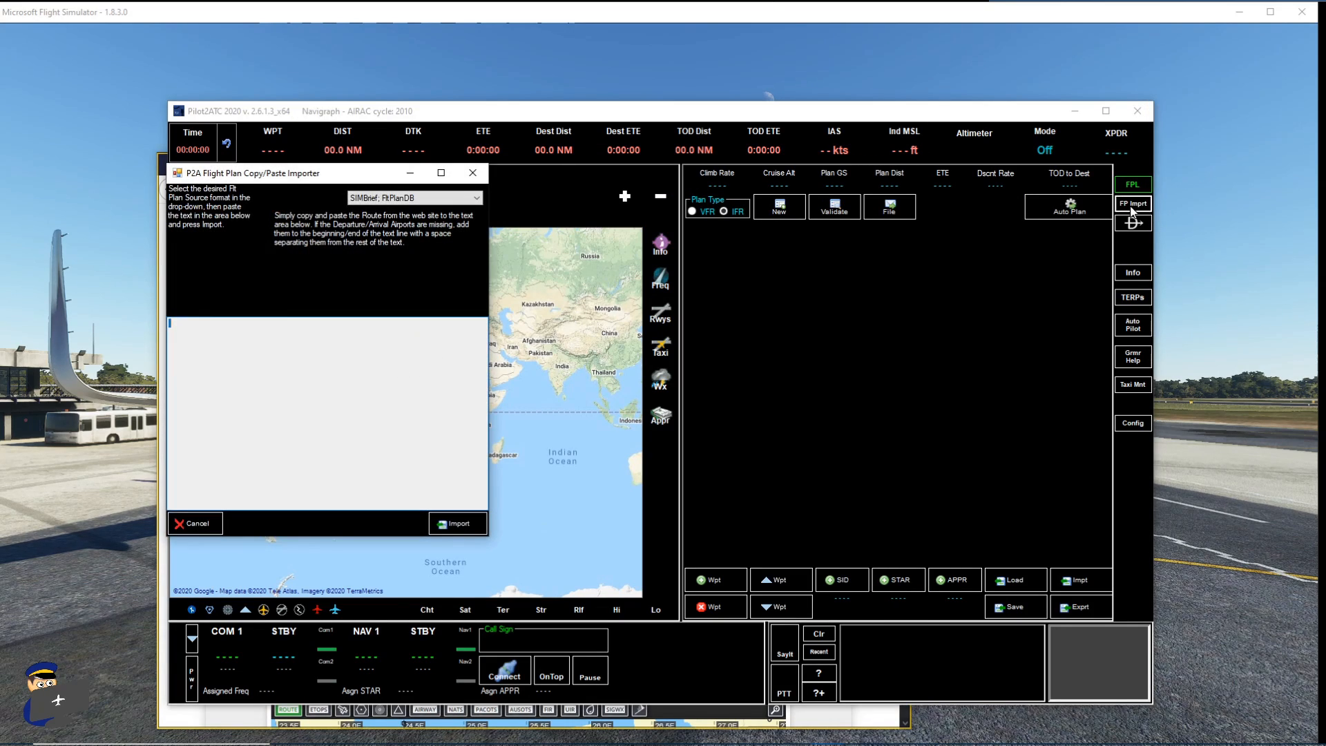
text(KOPAR L995 VARIX)
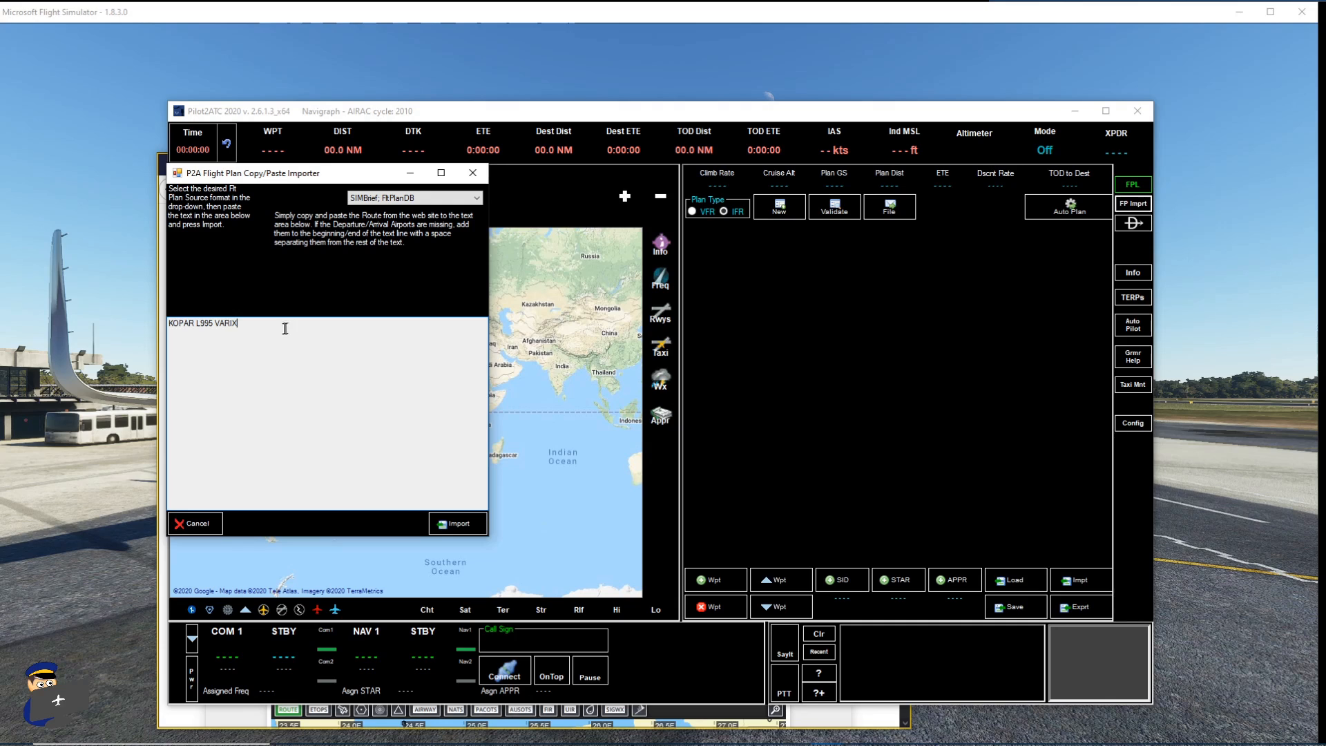
mouse_move(147, 448)
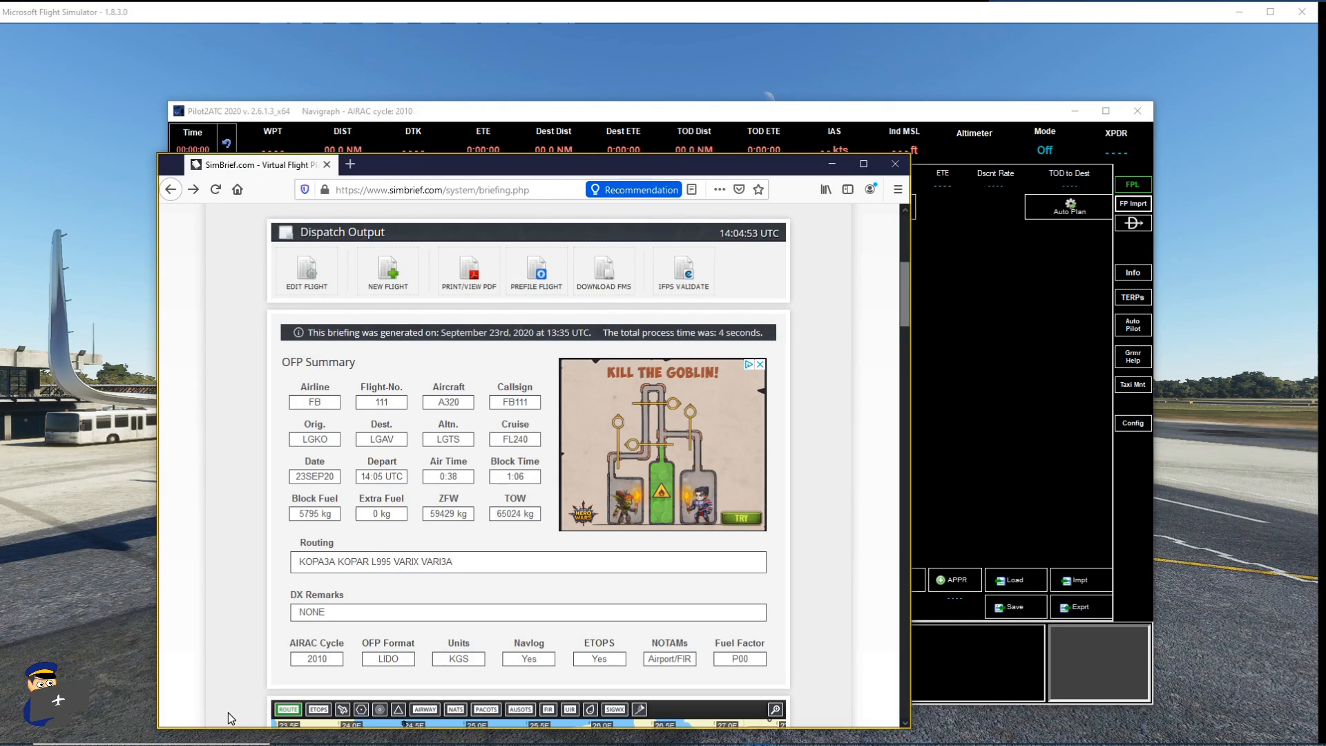
mouse_move(504, 312)
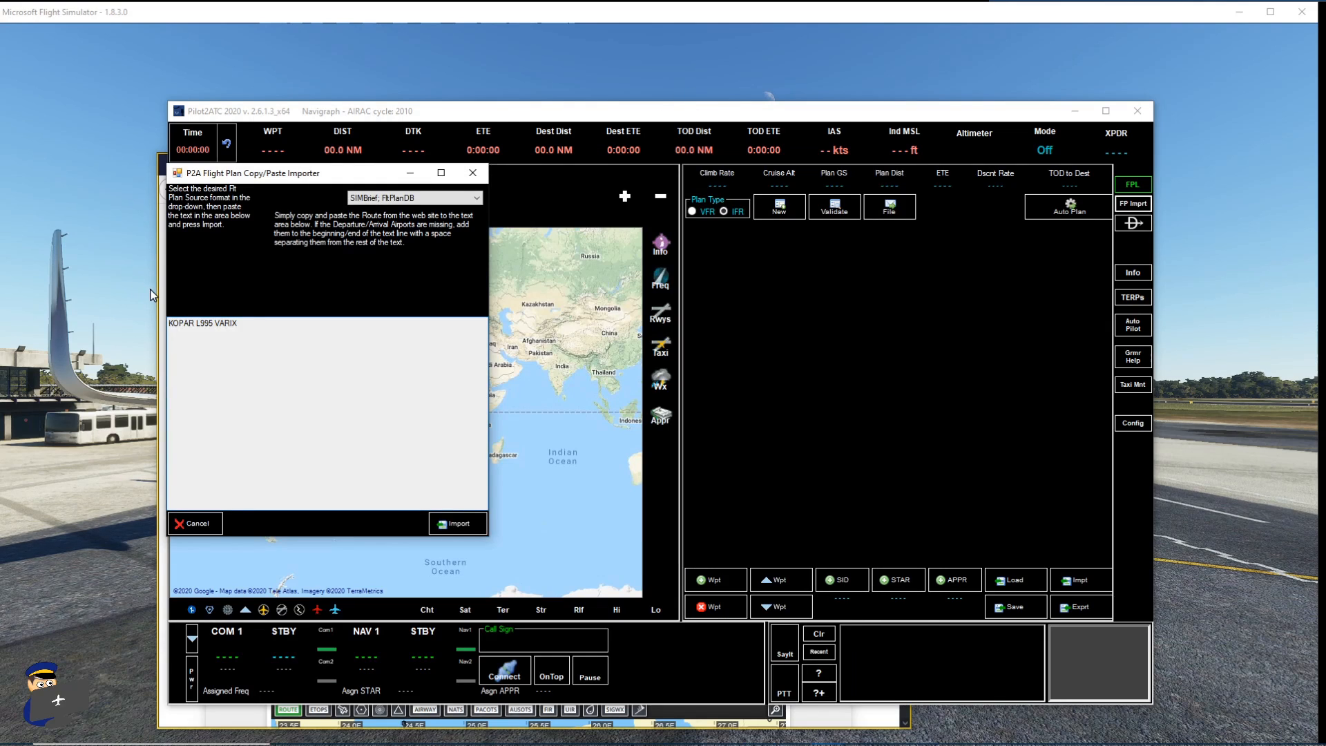
text(LGKO)
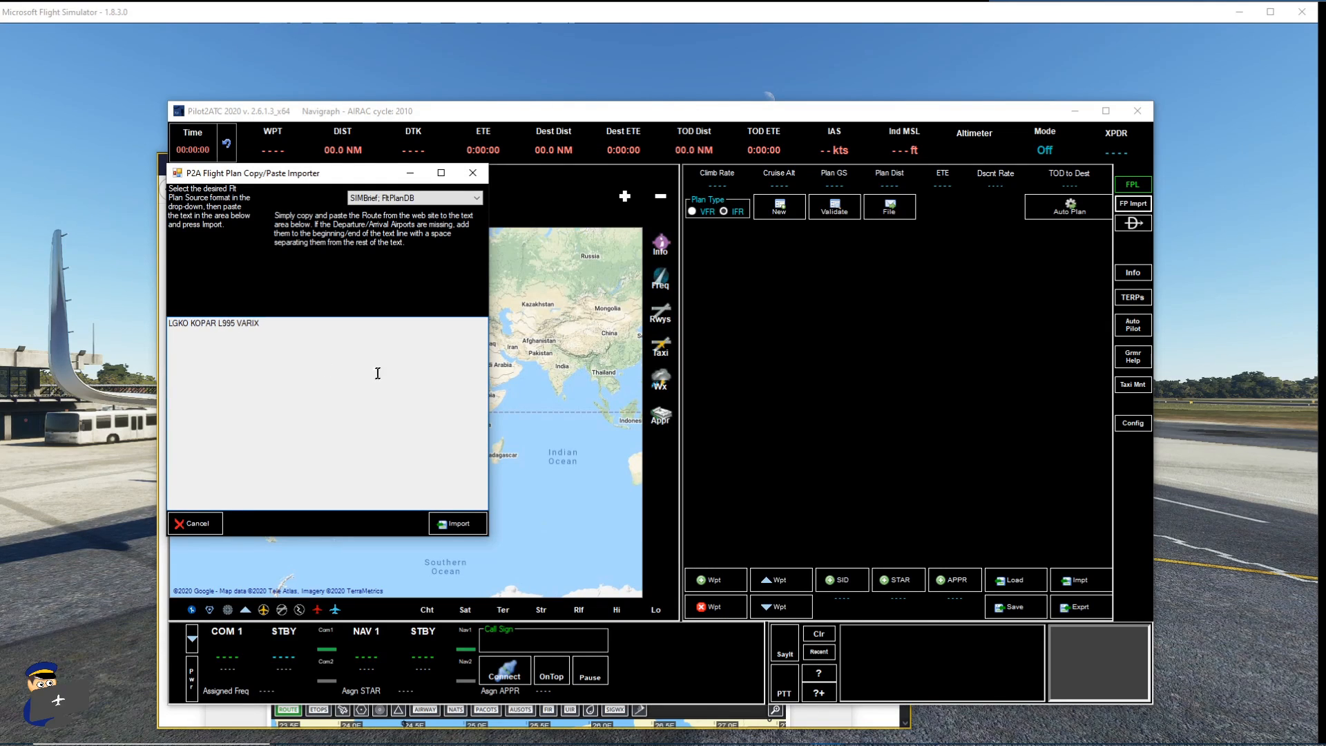
text(LGAV)
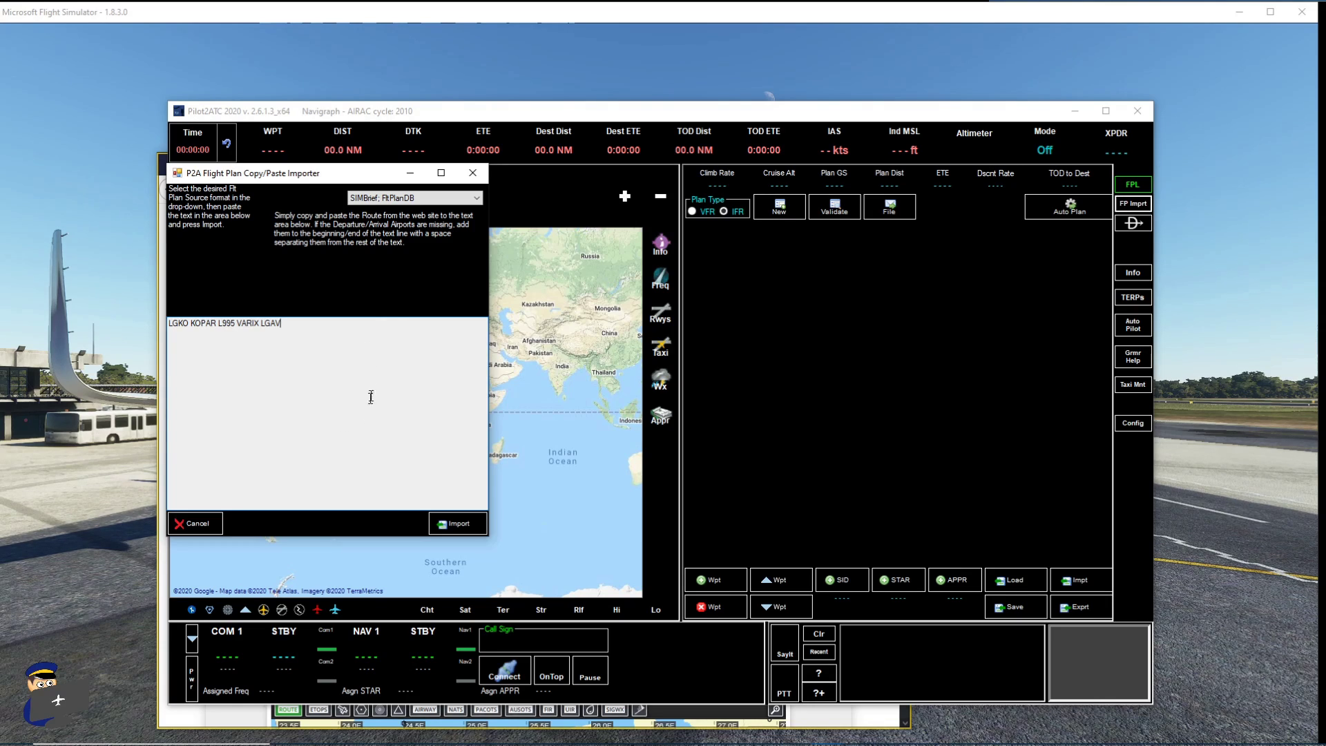
mouse_move(362, 213)
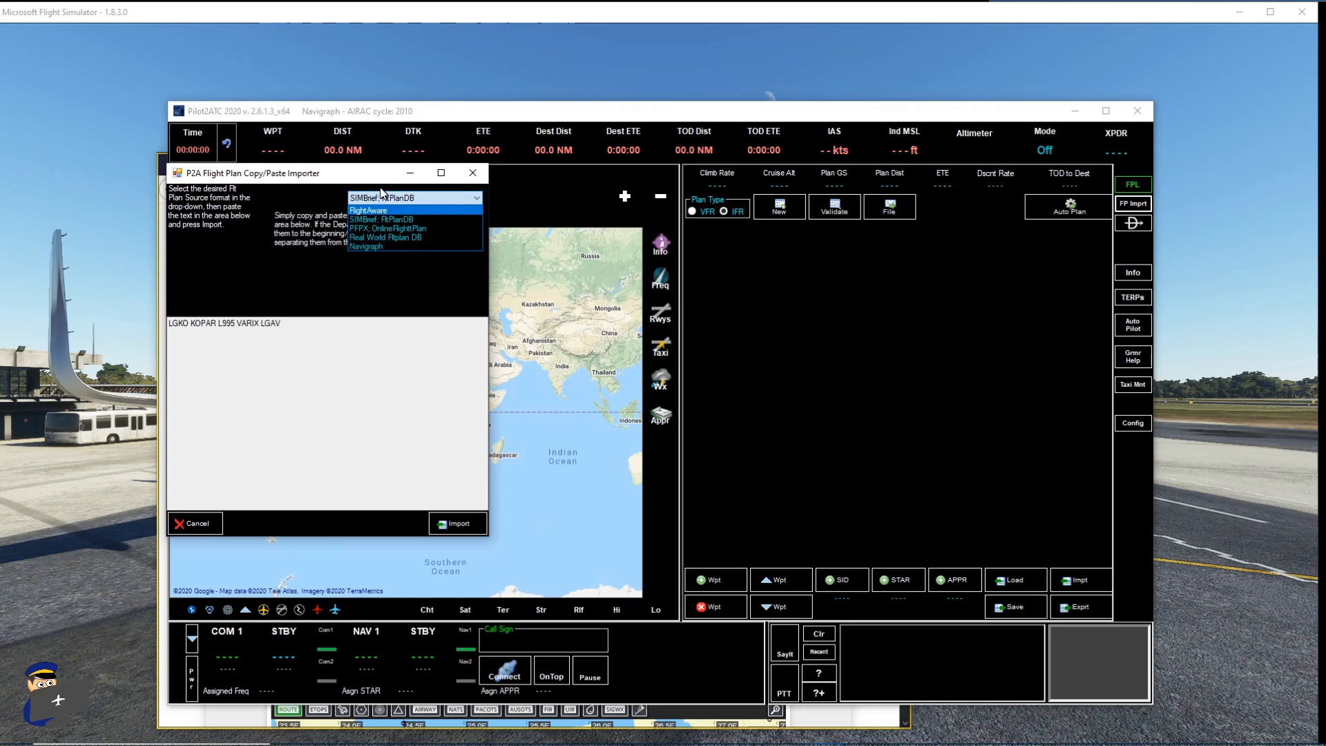
click(381, 220)
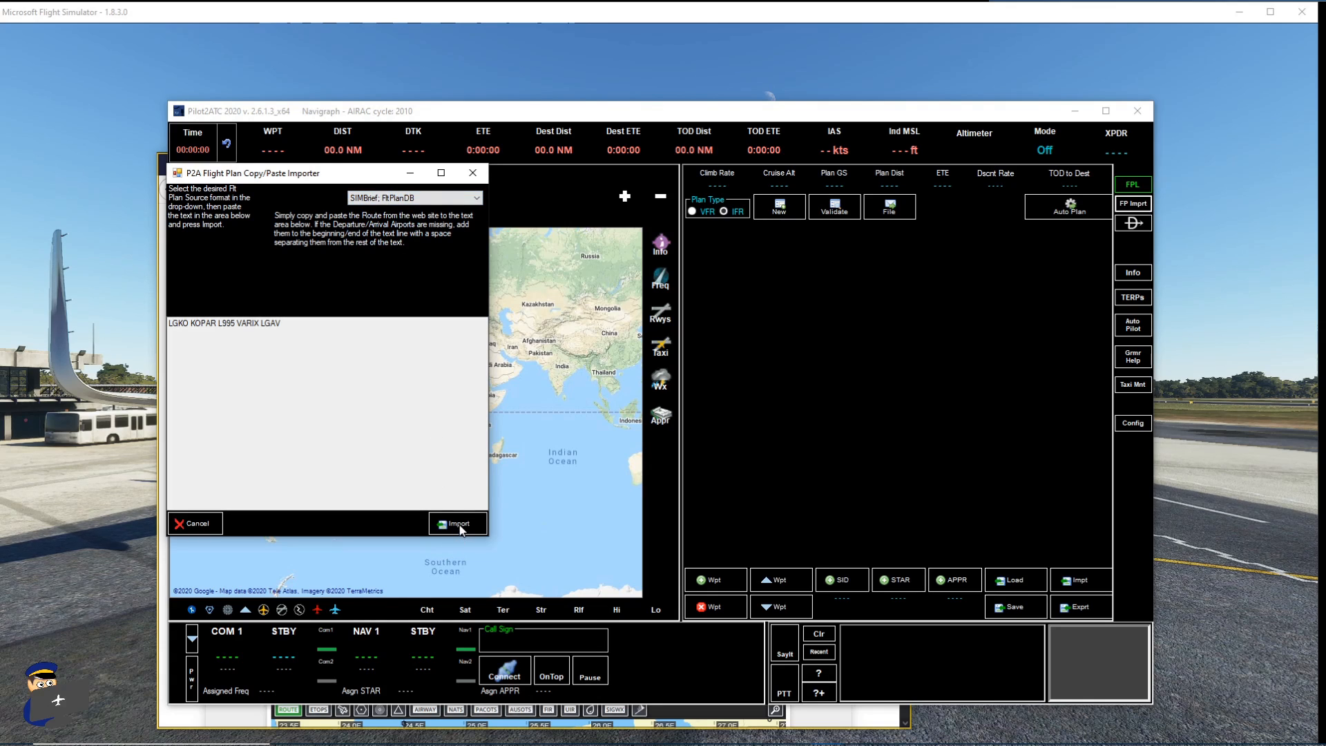
click(456, 522)
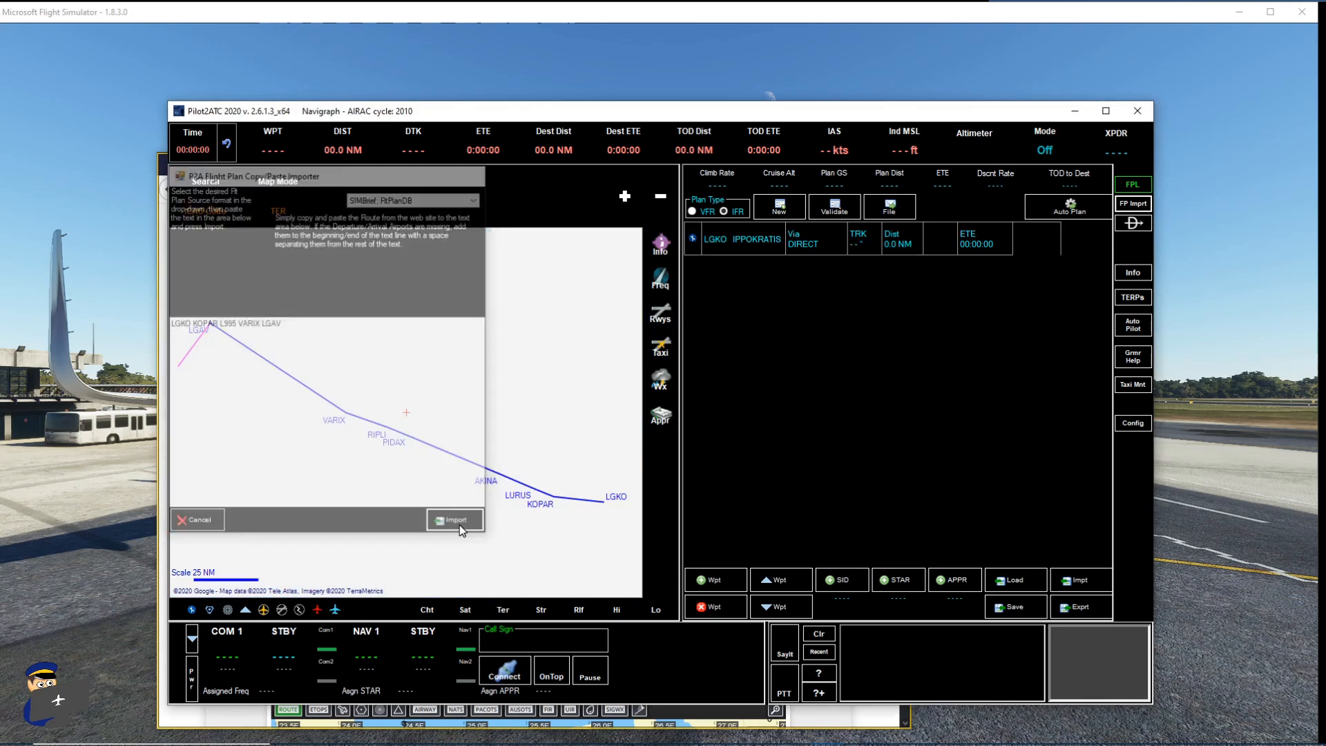
- Load the KOPA3A departure from runway 32 with the KOPAR transition into the plan
click(454, 519)
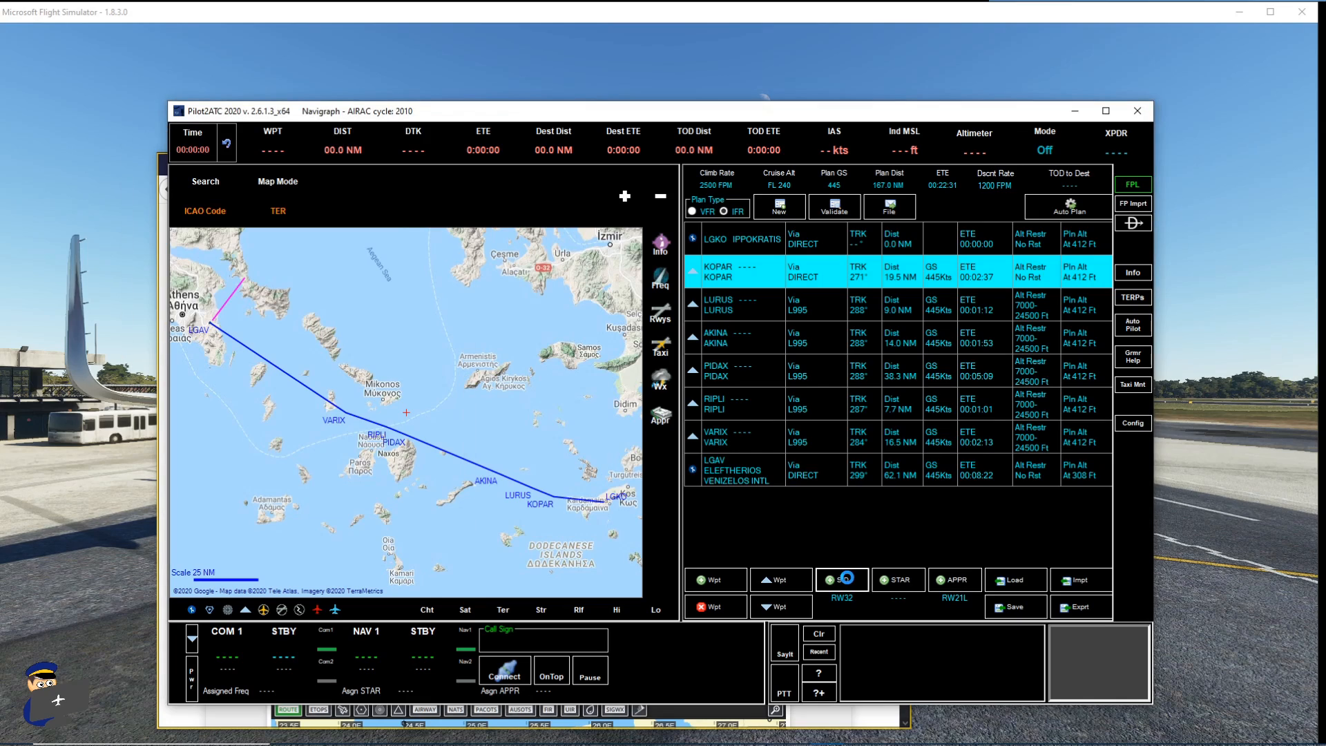
click(841, 579)
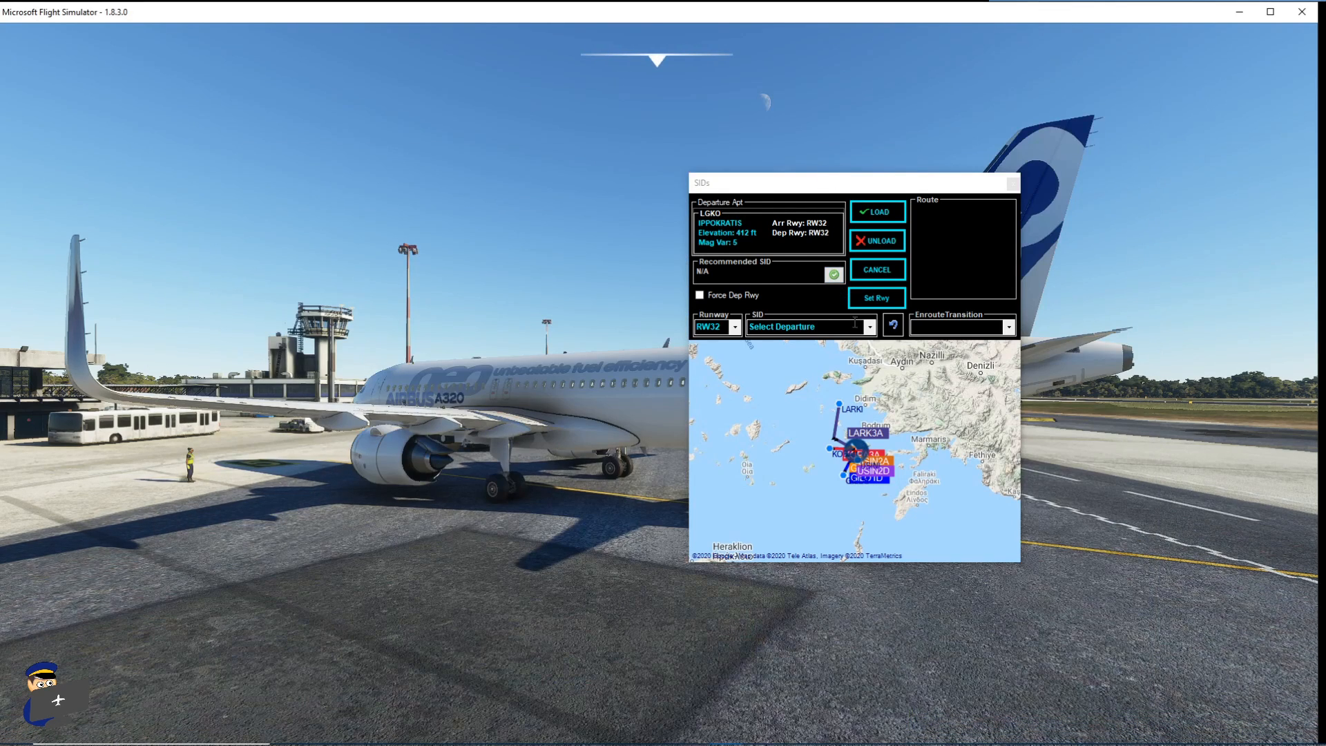
click(869, 326)
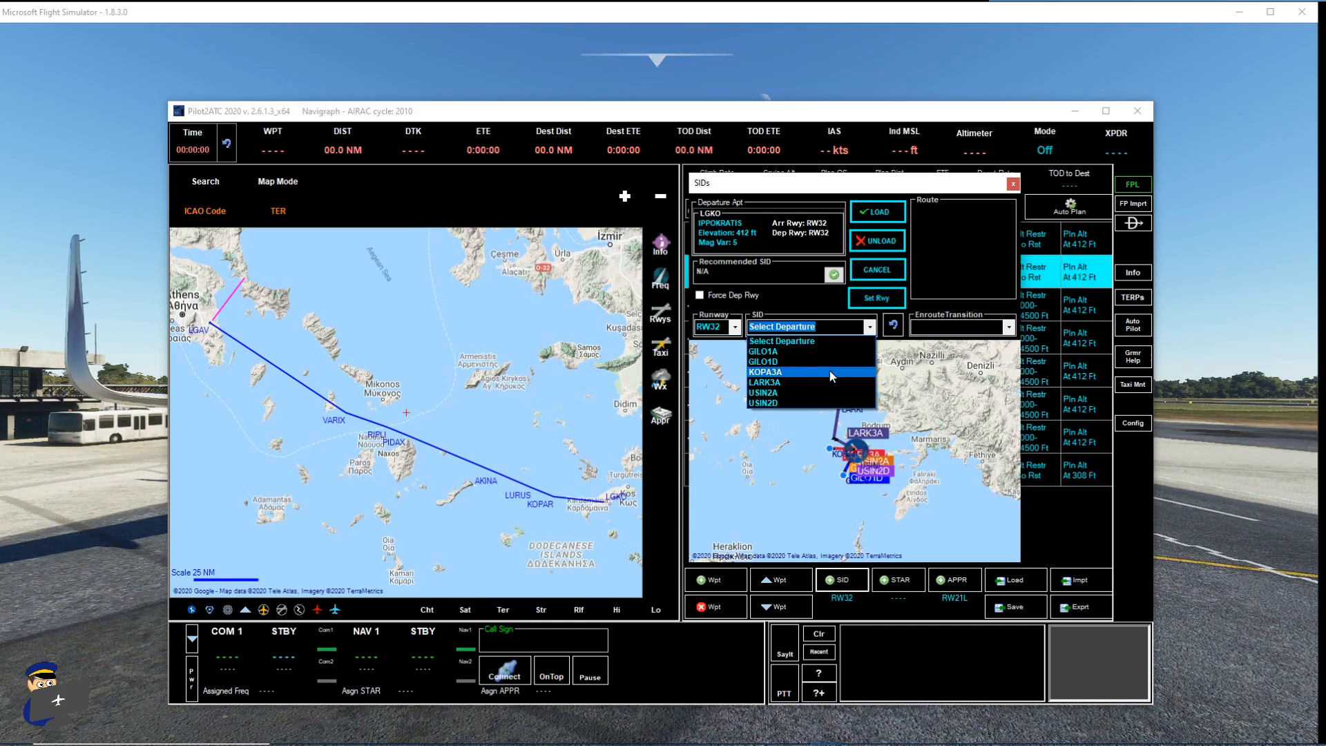
click(764, 372)
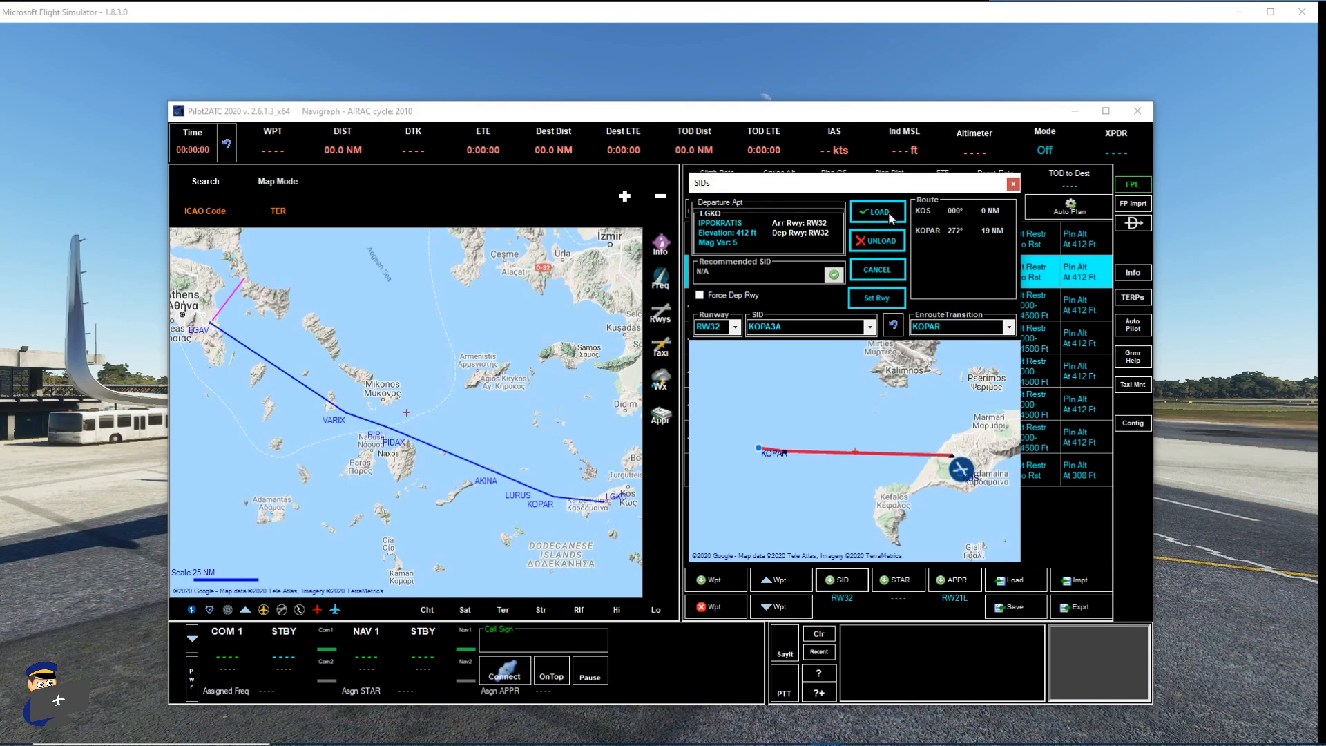
click(877, 210)
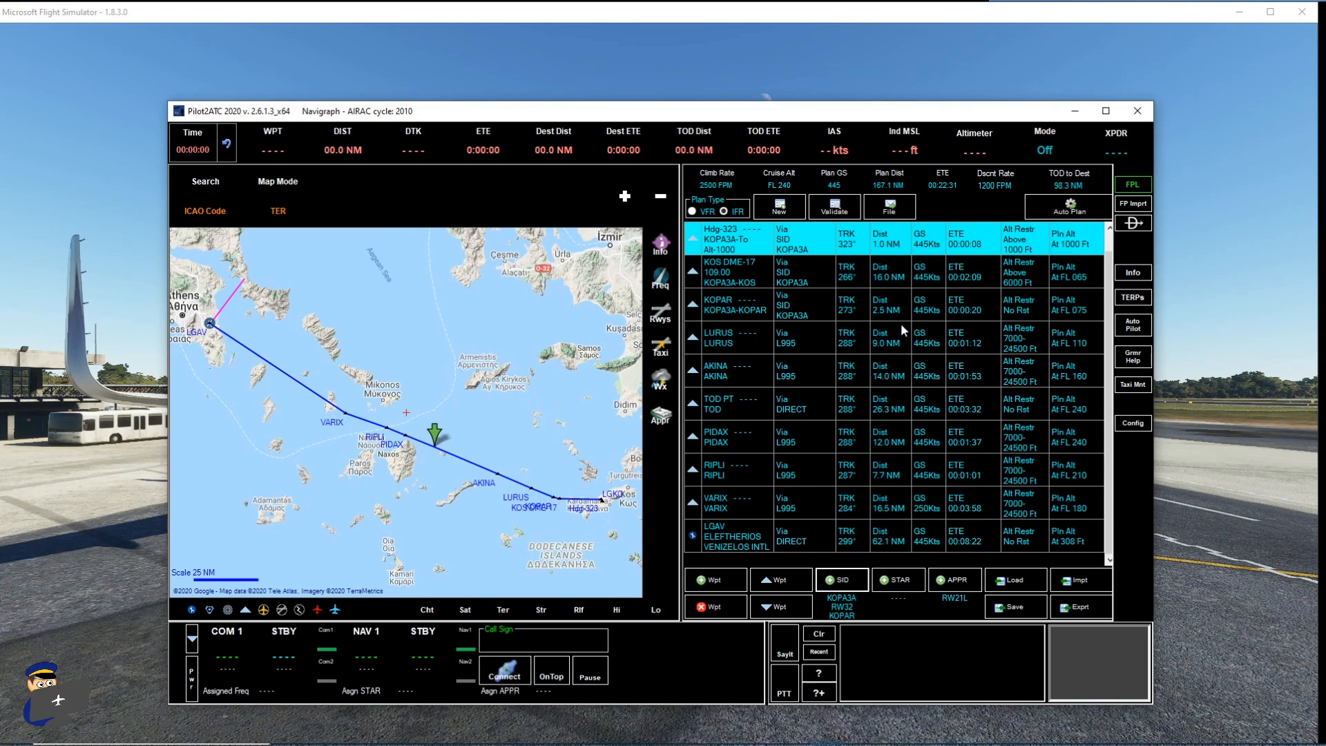
mouse_move(892, 601)
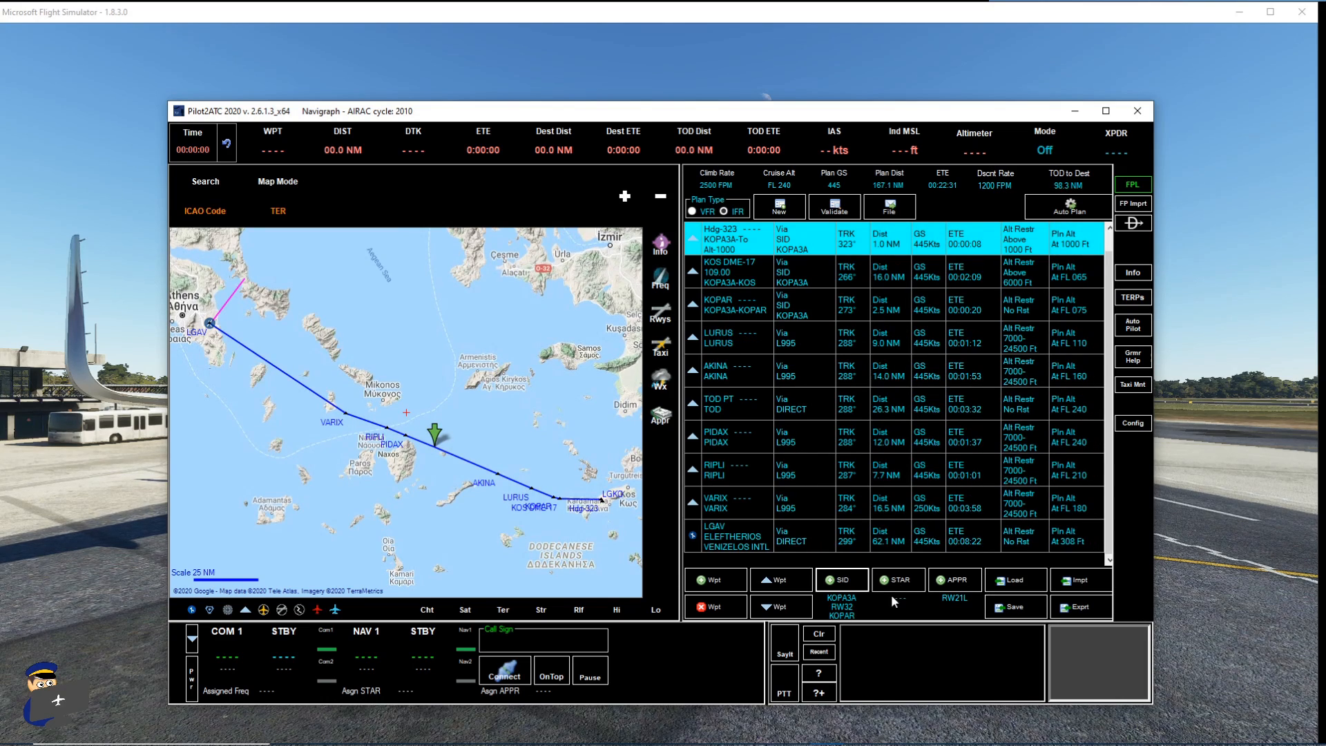
- Load the VARI3A arrival and choose the ILS-RW21L-I21LY approach with the KRO transition
click(898, 579)
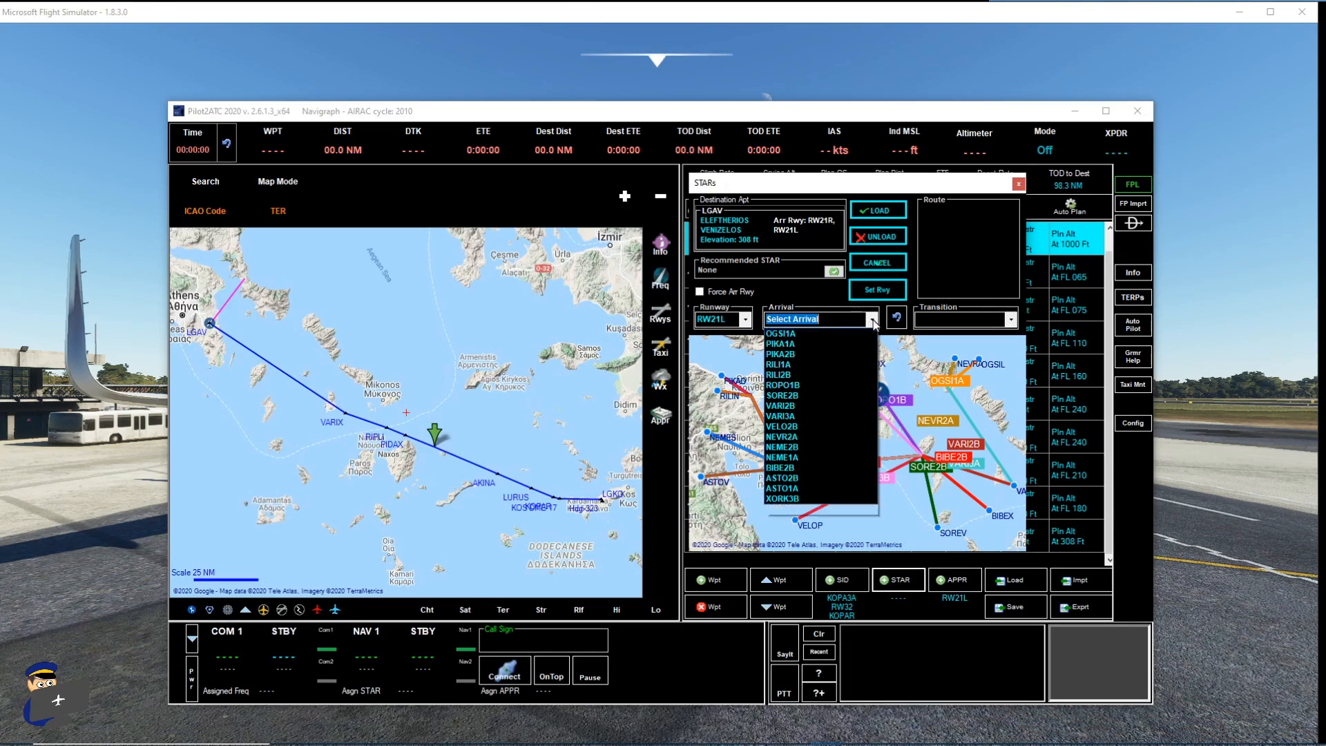
click(780, 417)
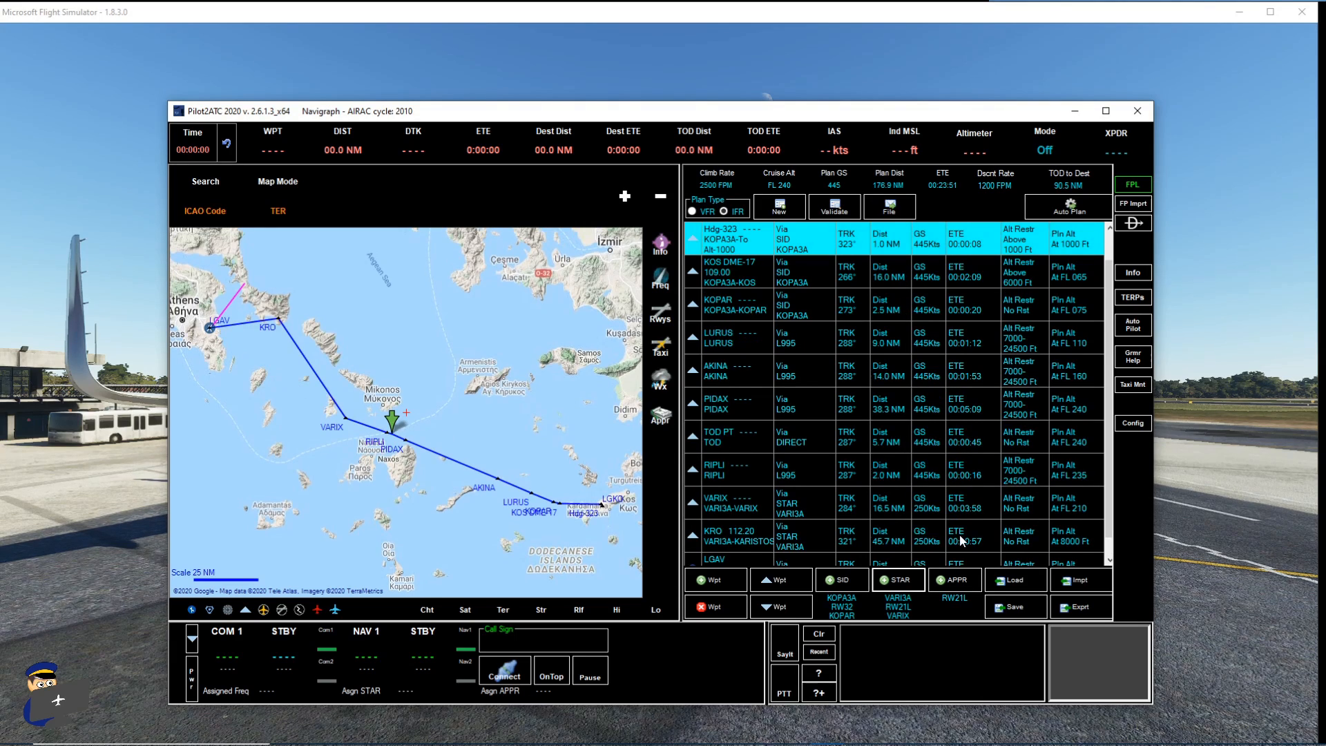
click(954, 579)
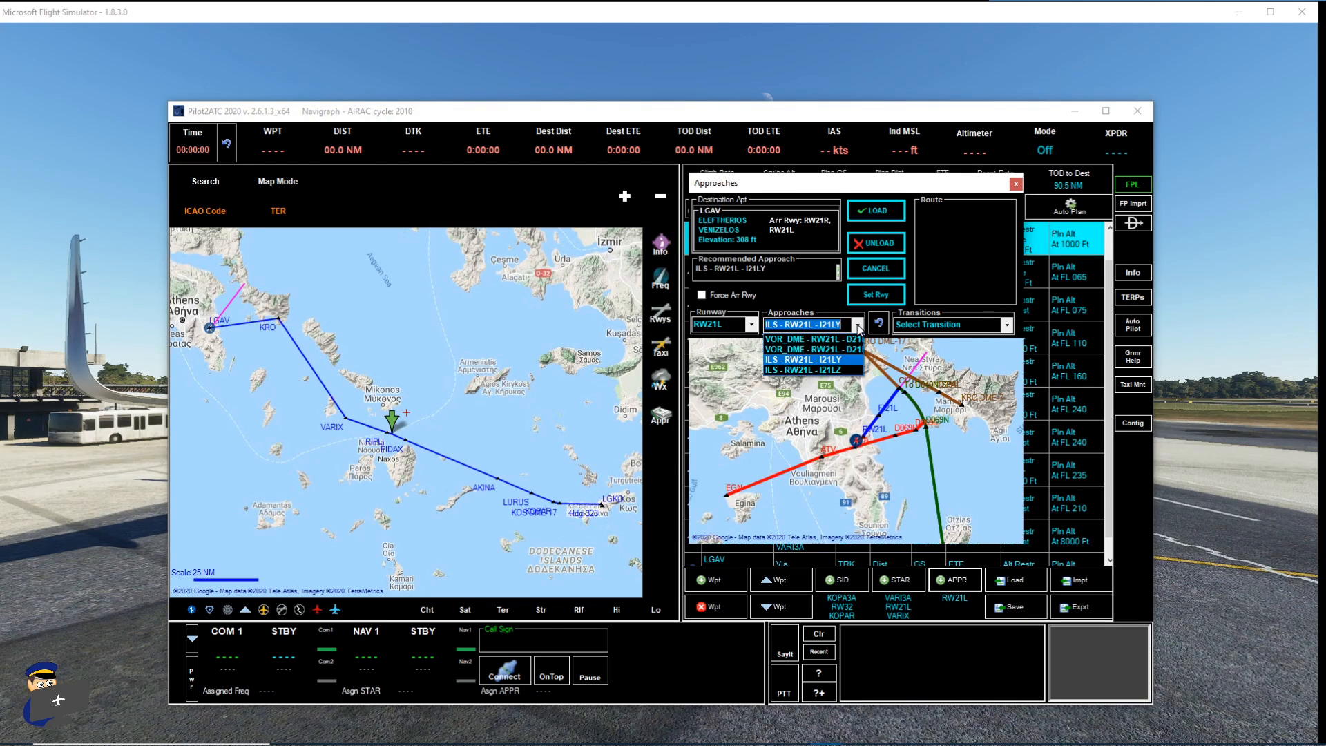
click(809, 359)
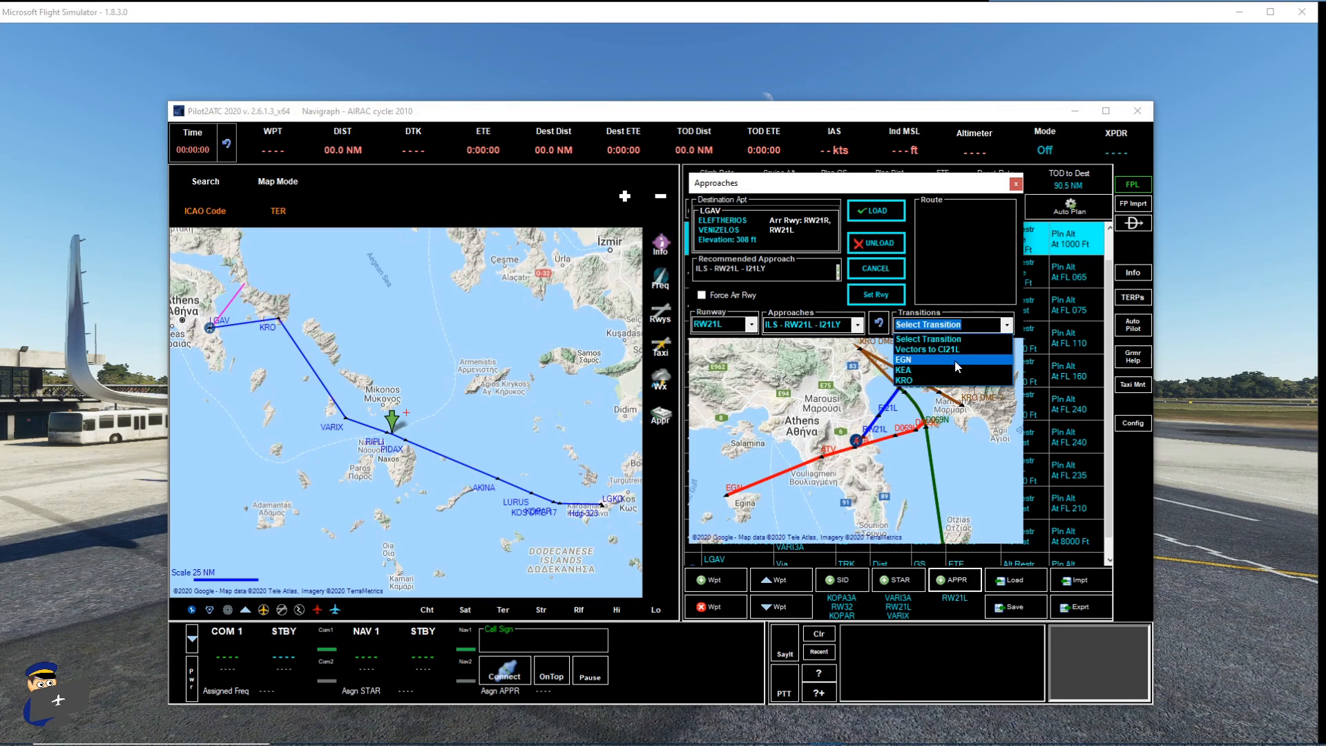
click(904, 380)
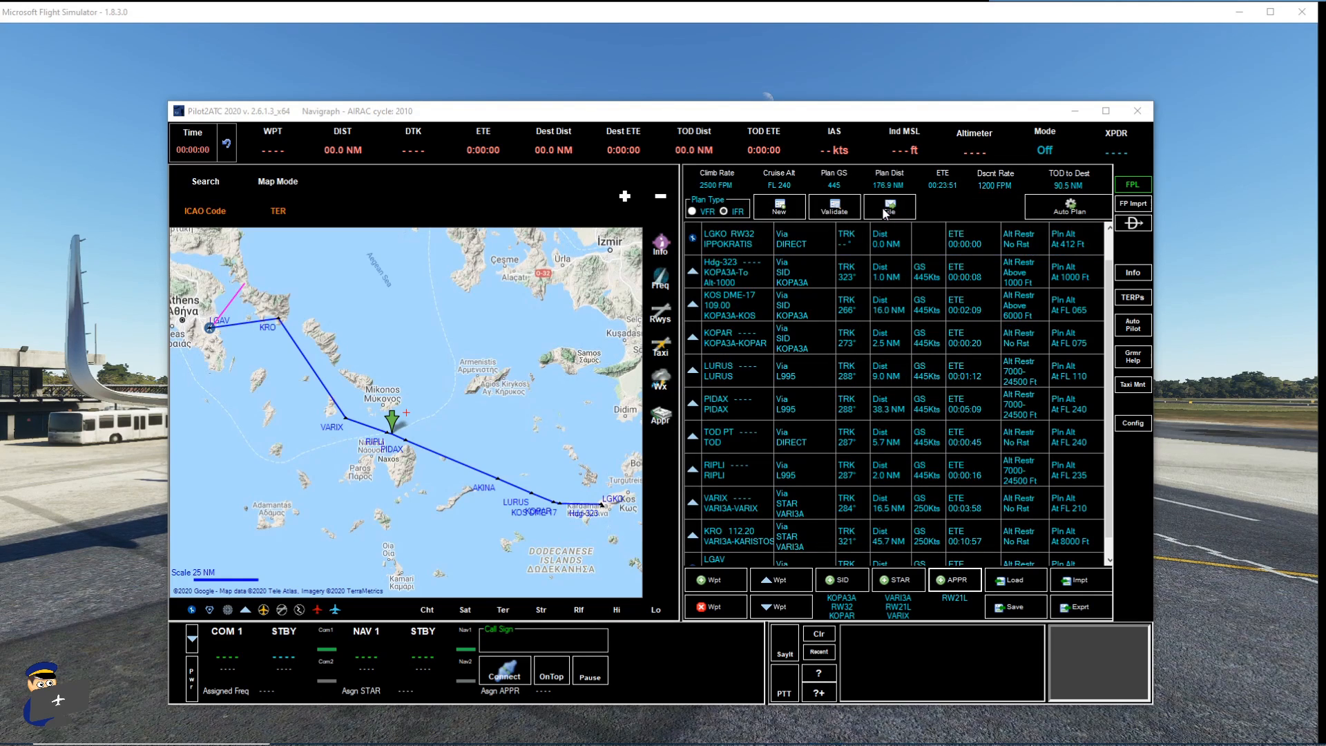
- Load the ILS 21L approach and set the cruise altitude to 24000 ft
click(889, 207)
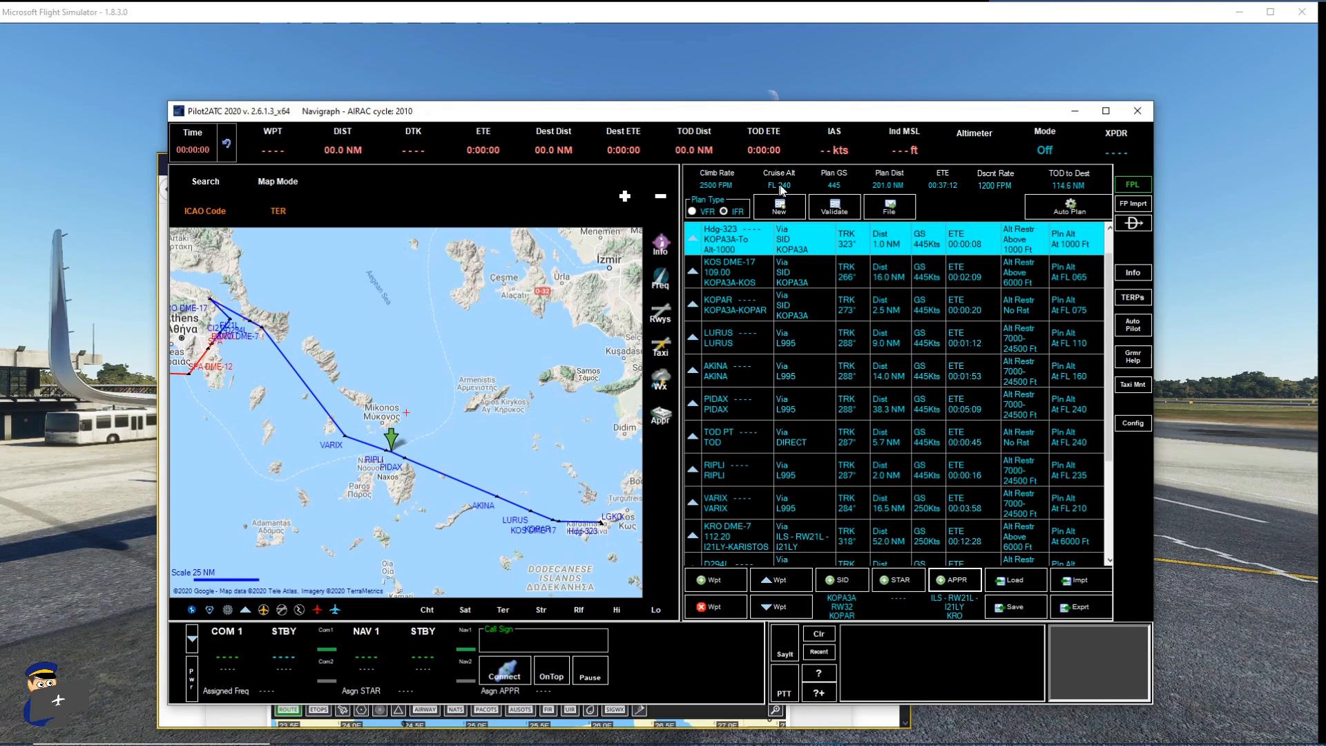
click(779, 185)
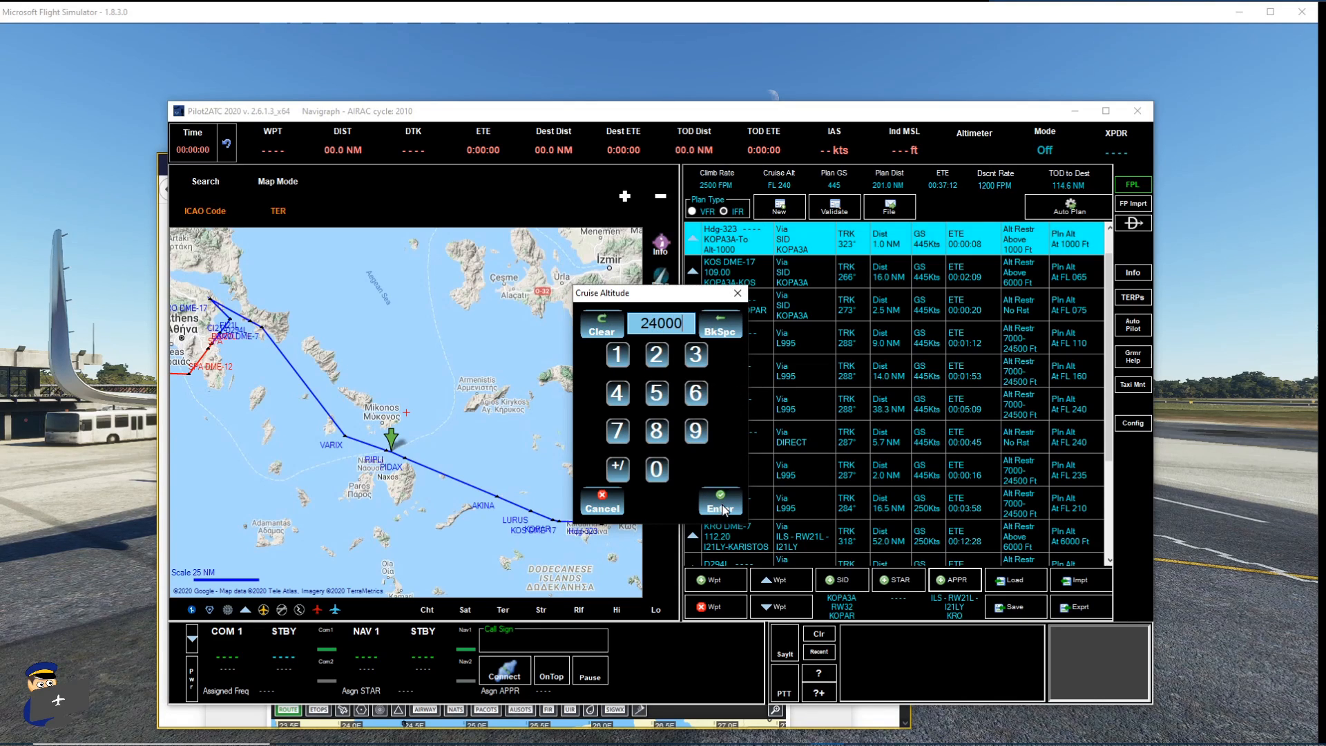
click(721, 502)
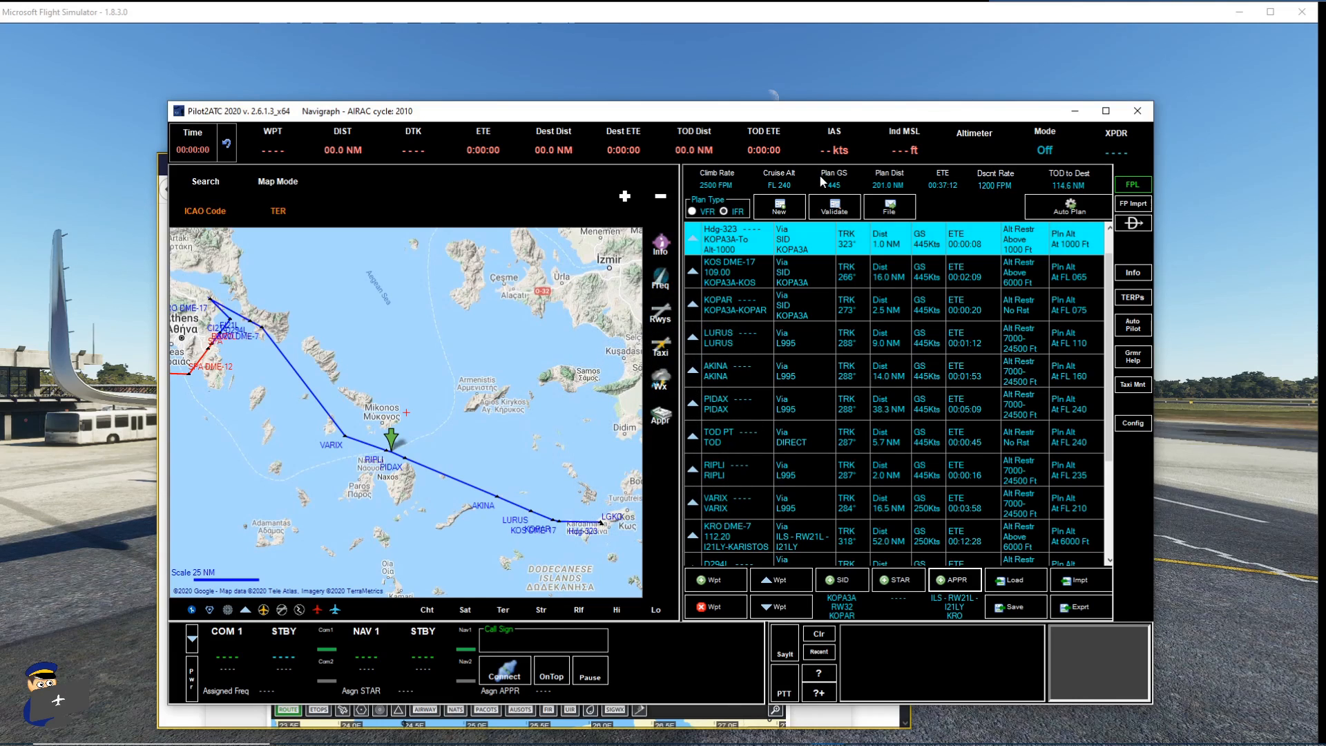
mouse_move(997, 177)
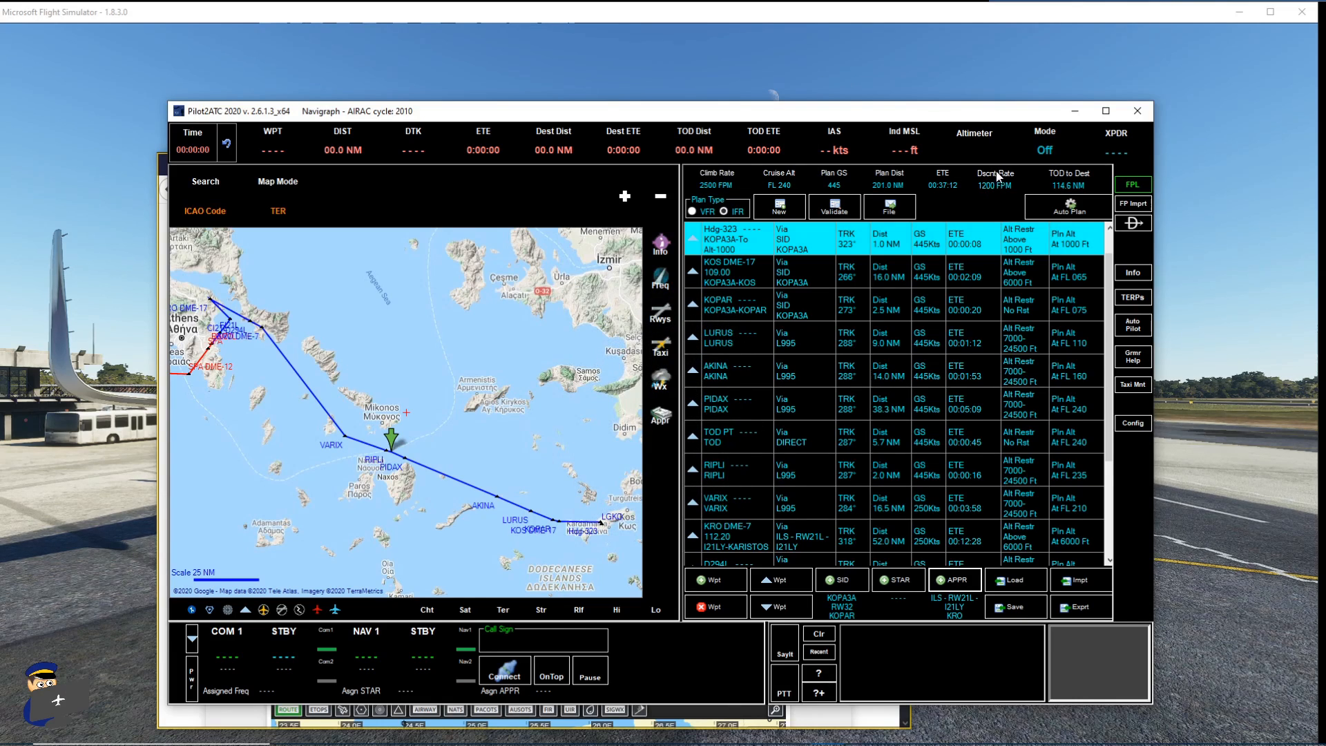
mouse_move(996, 206)
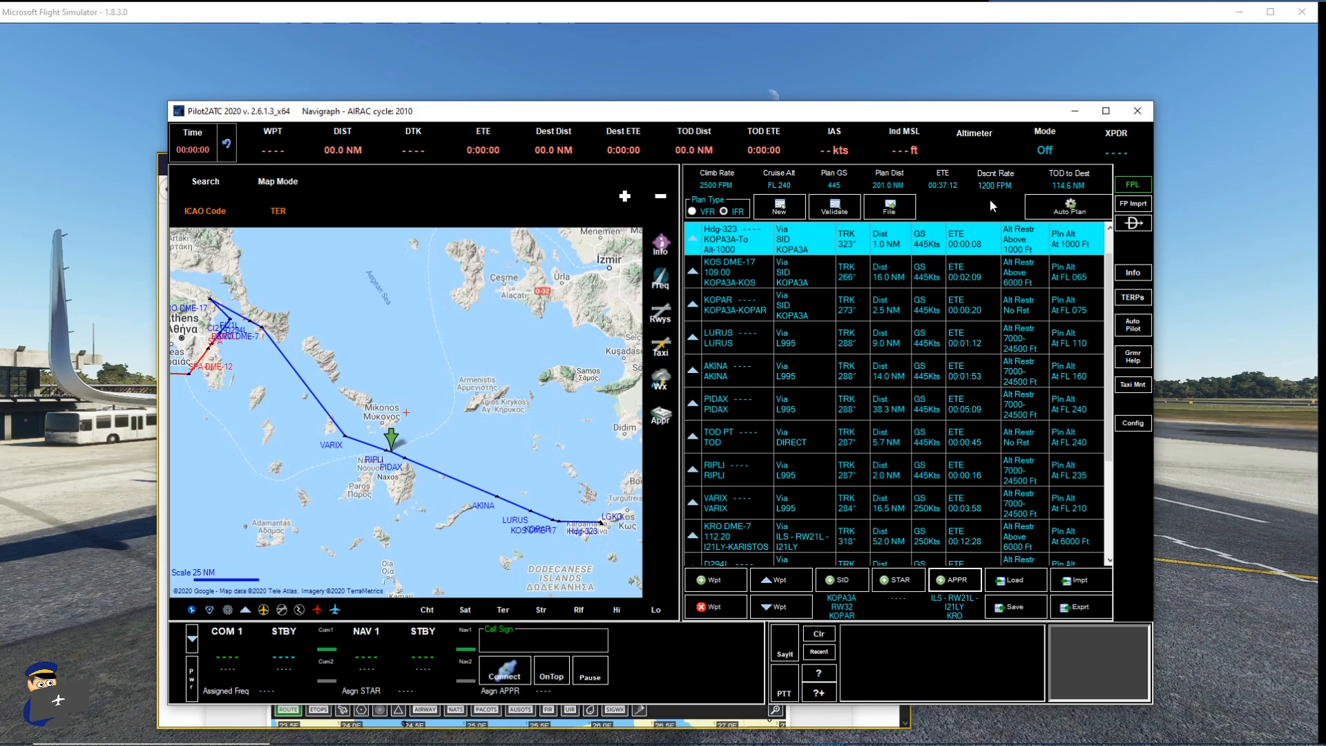
mouse_move(835, 208)
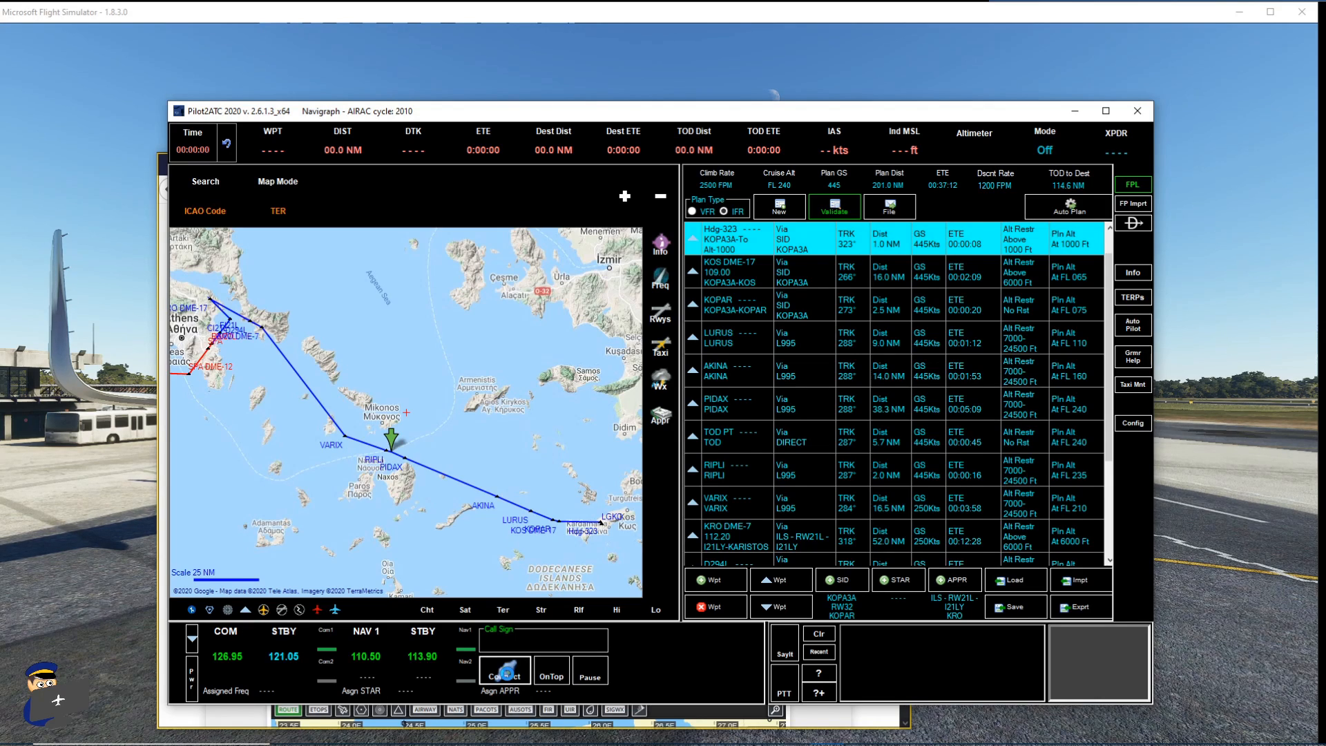
- Connect to the simulator so the Kos ATIS and tower frequencies load on COM 1
click(506, 670)
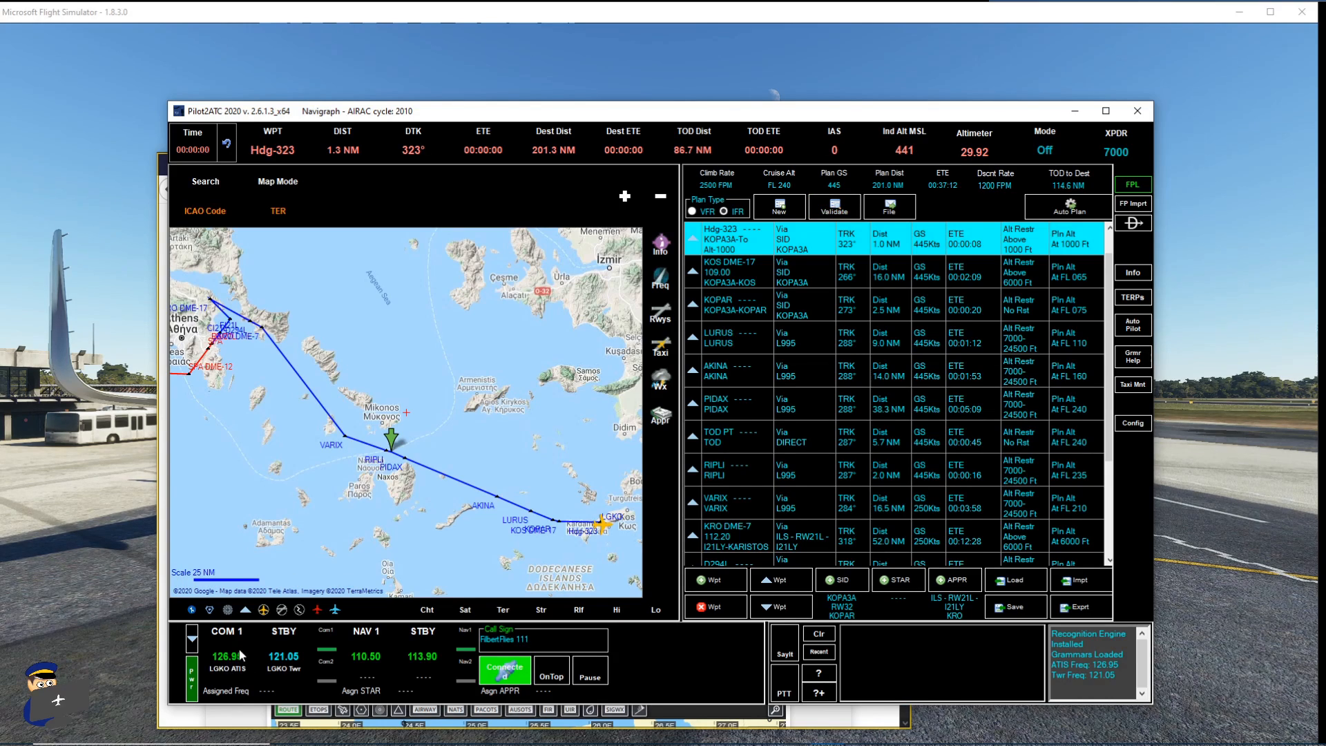
mouse_move(580, 345)
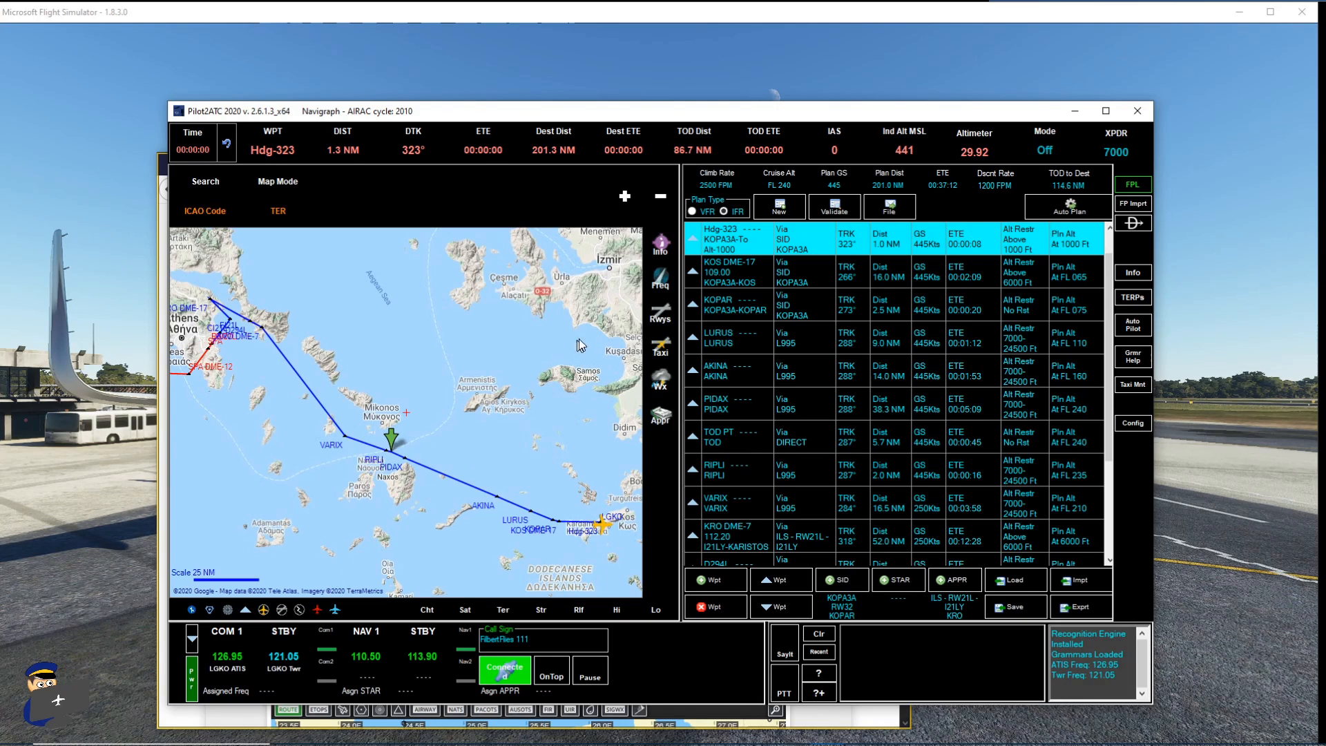
mouse_move(912, 207)
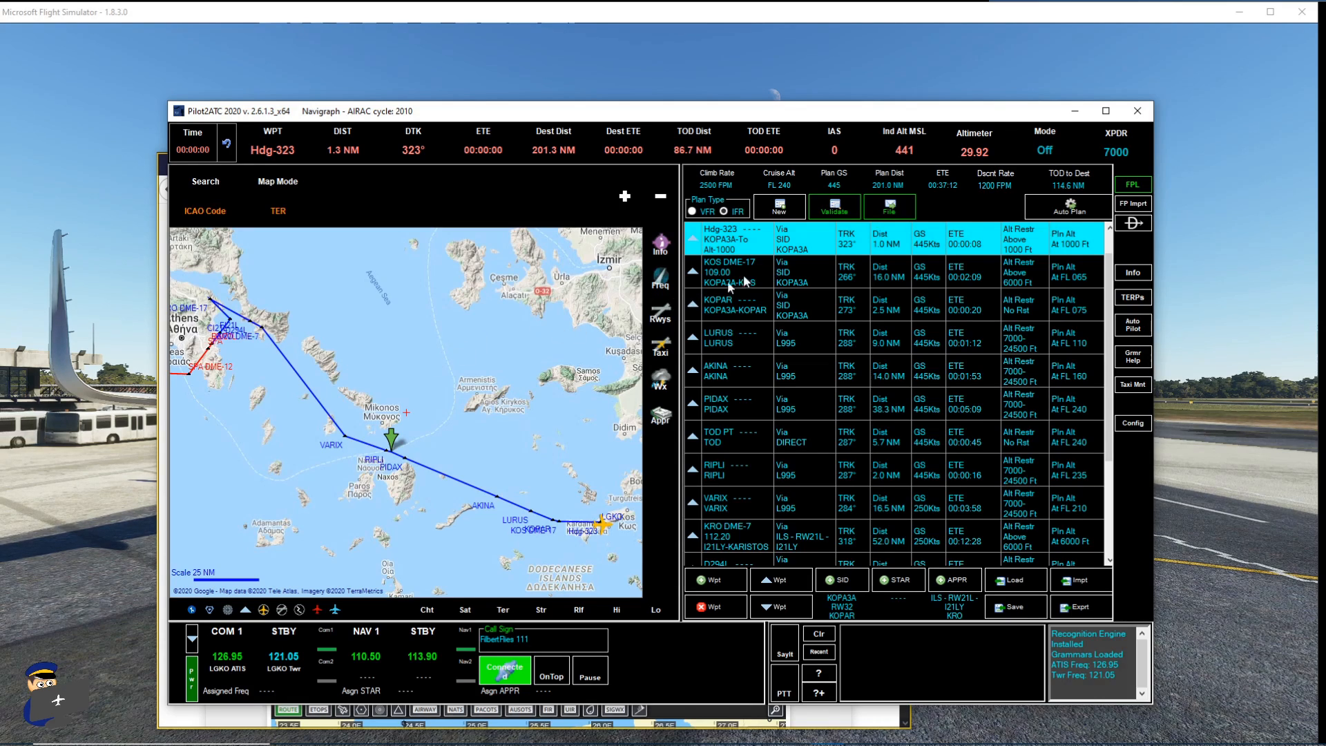
mouse_move(344, 623)
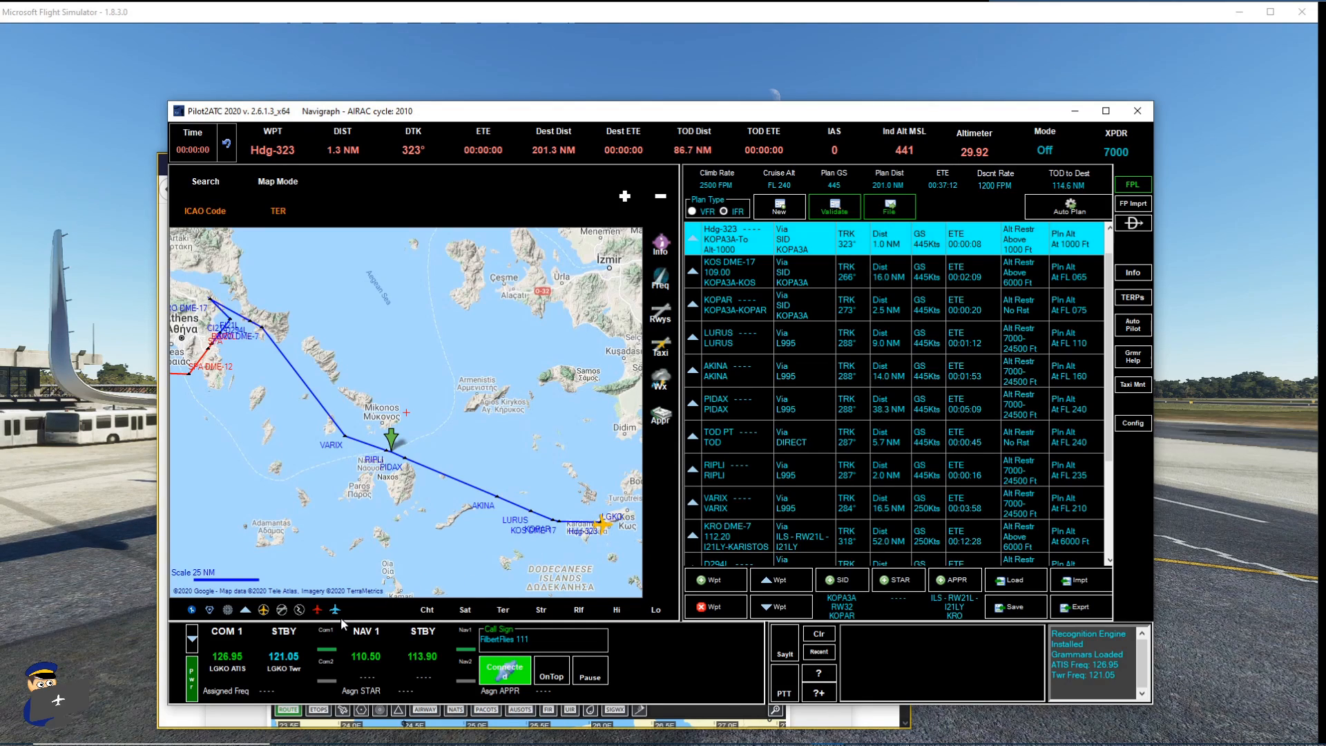
mouse_move(301, 659)
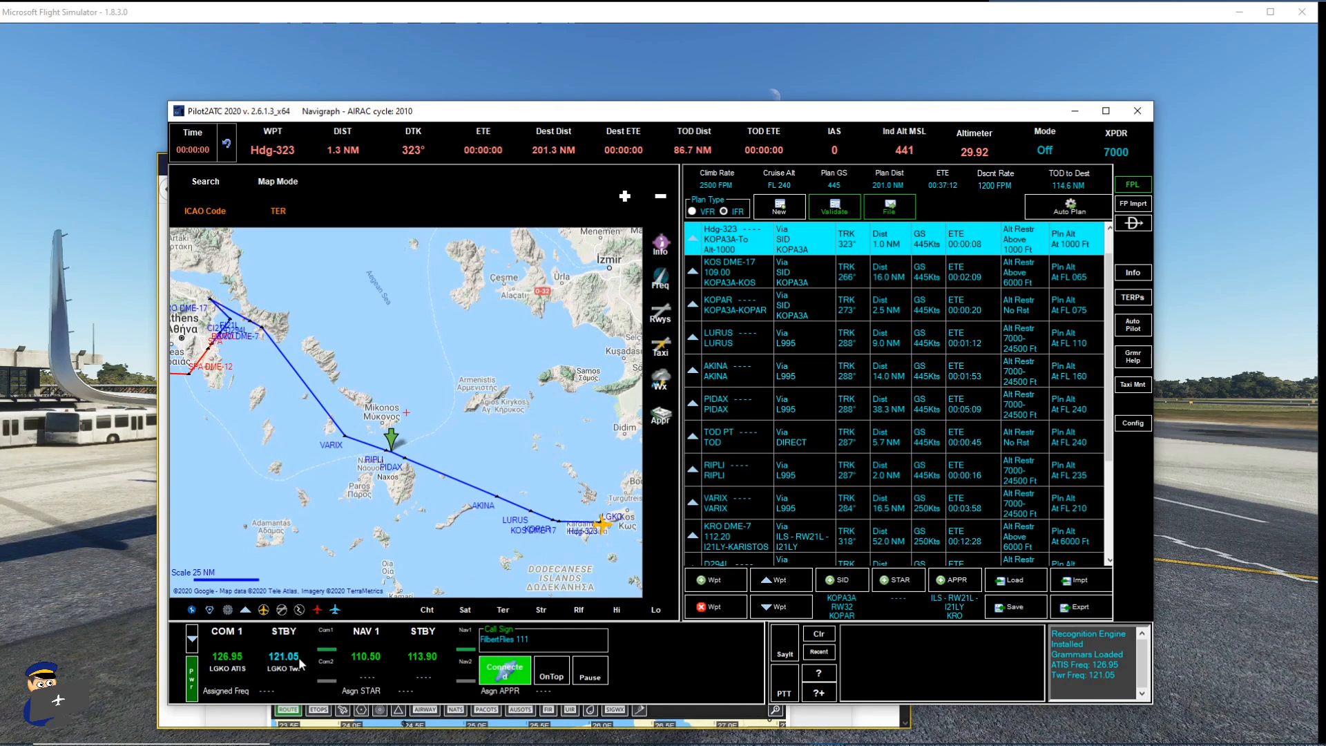
mouse_move(263, 656)
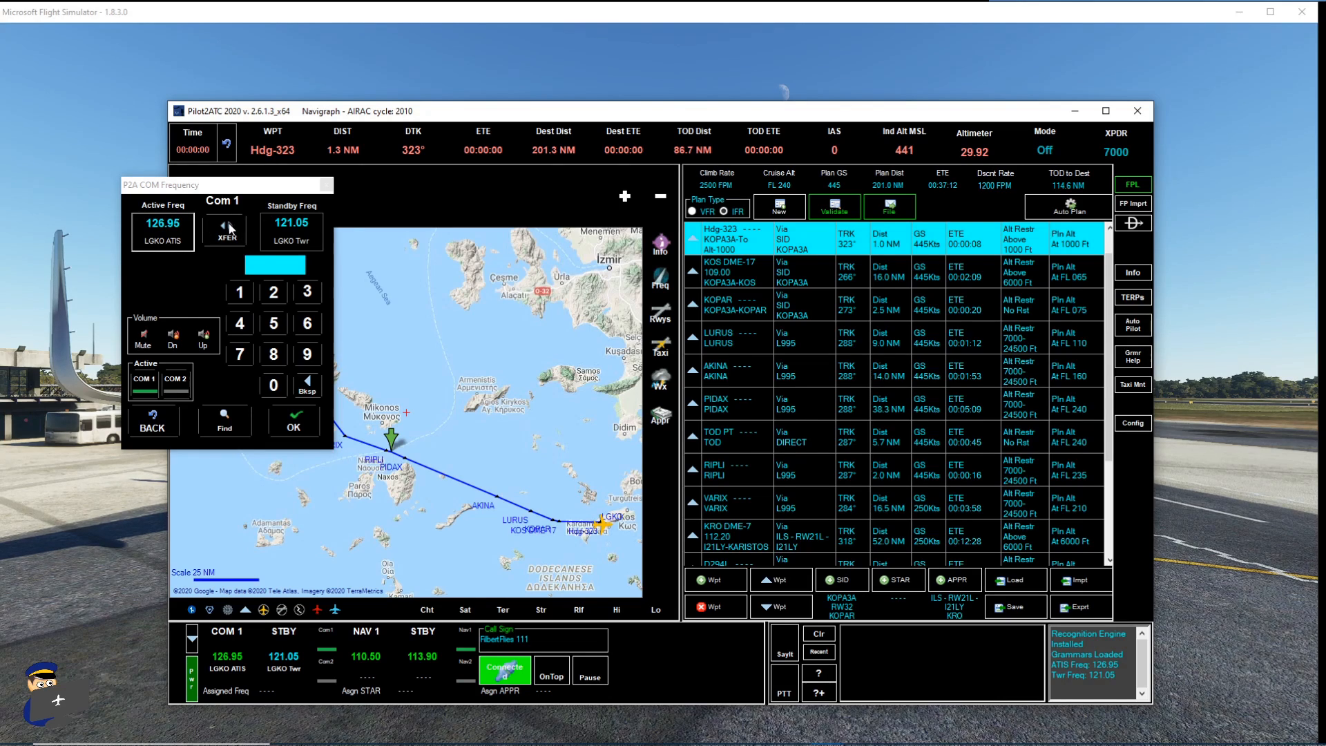
- Transfer Kos tower 121.05 to active on COM 1, moving ATIS 126.95 to standby
click(223, 232)
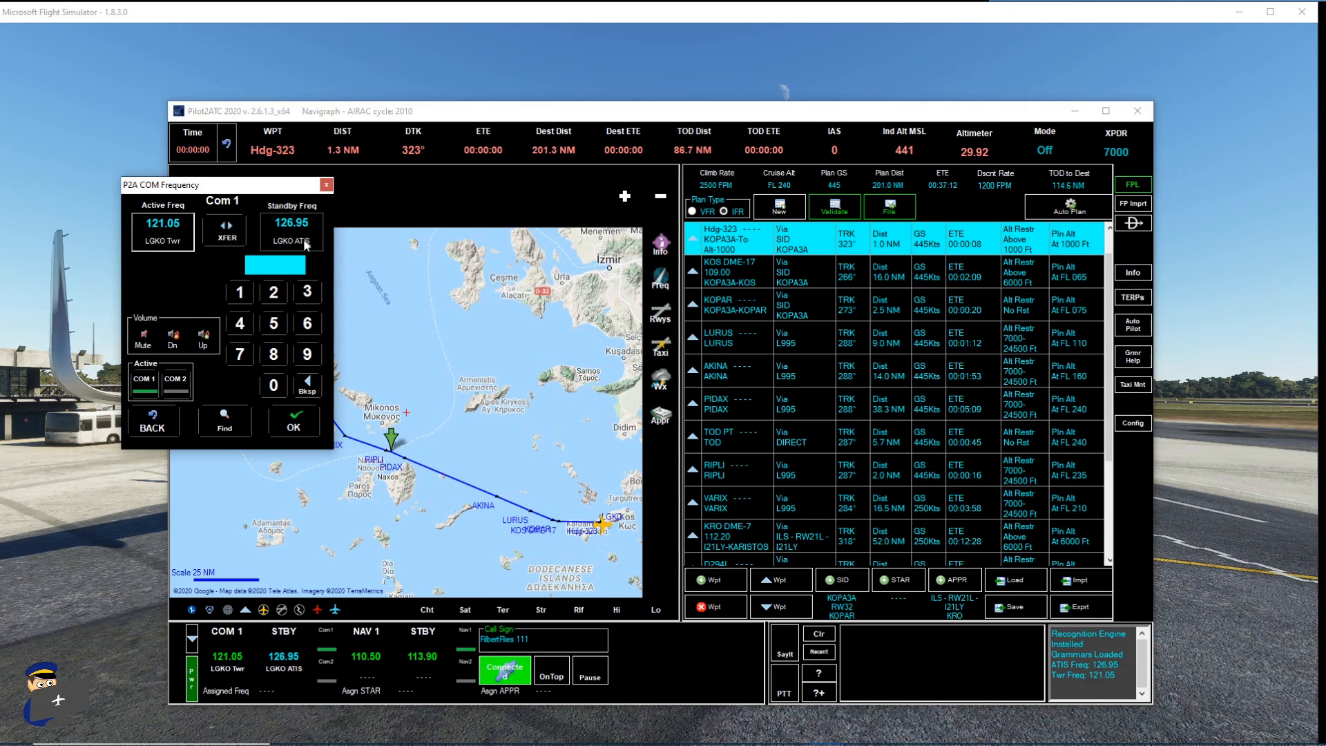
mouse_move(315, 227)
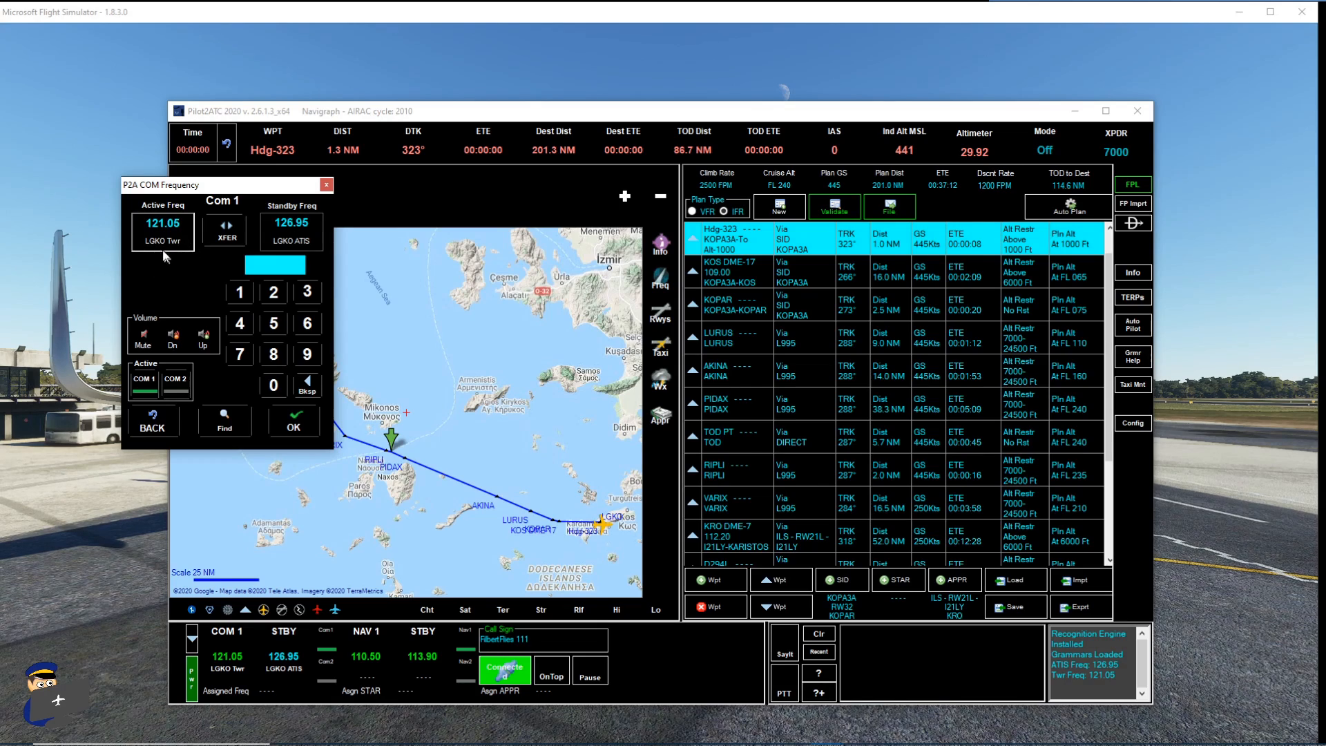
mouse_move(152, 257)
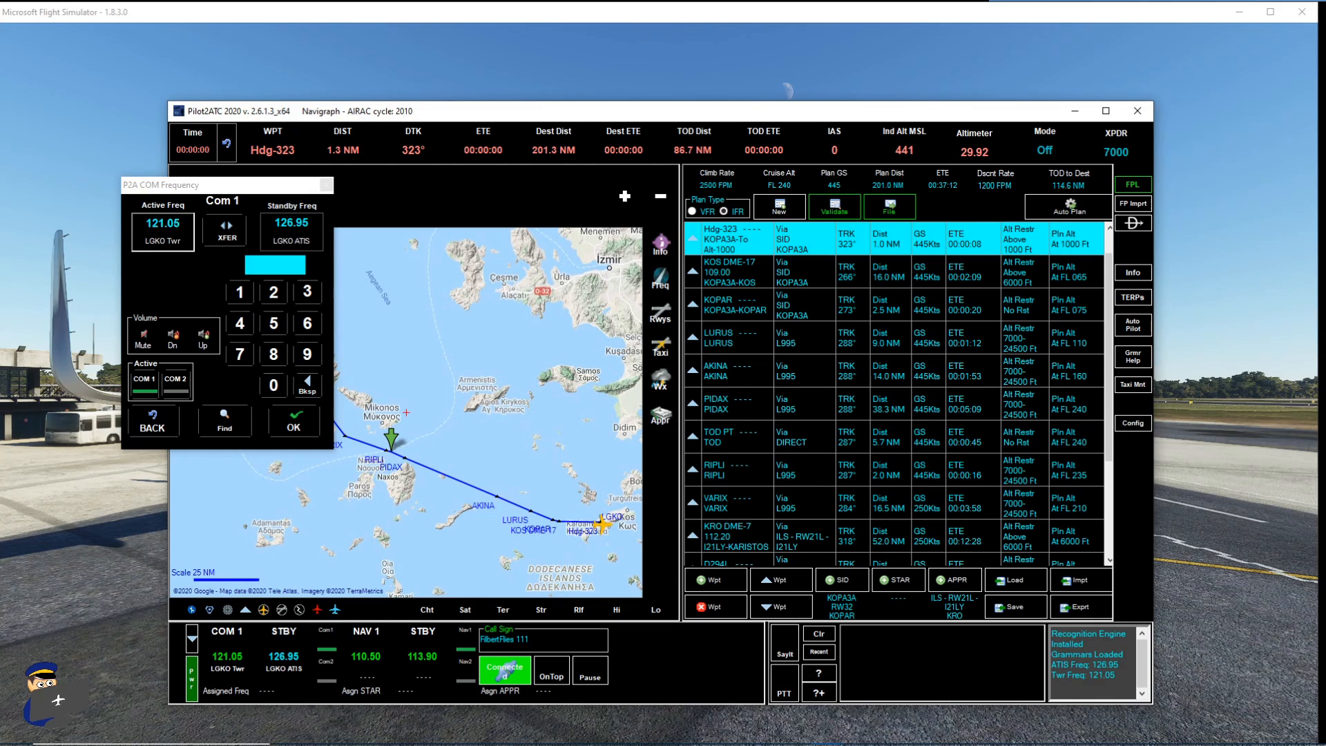
mouse_move(1105, 29)
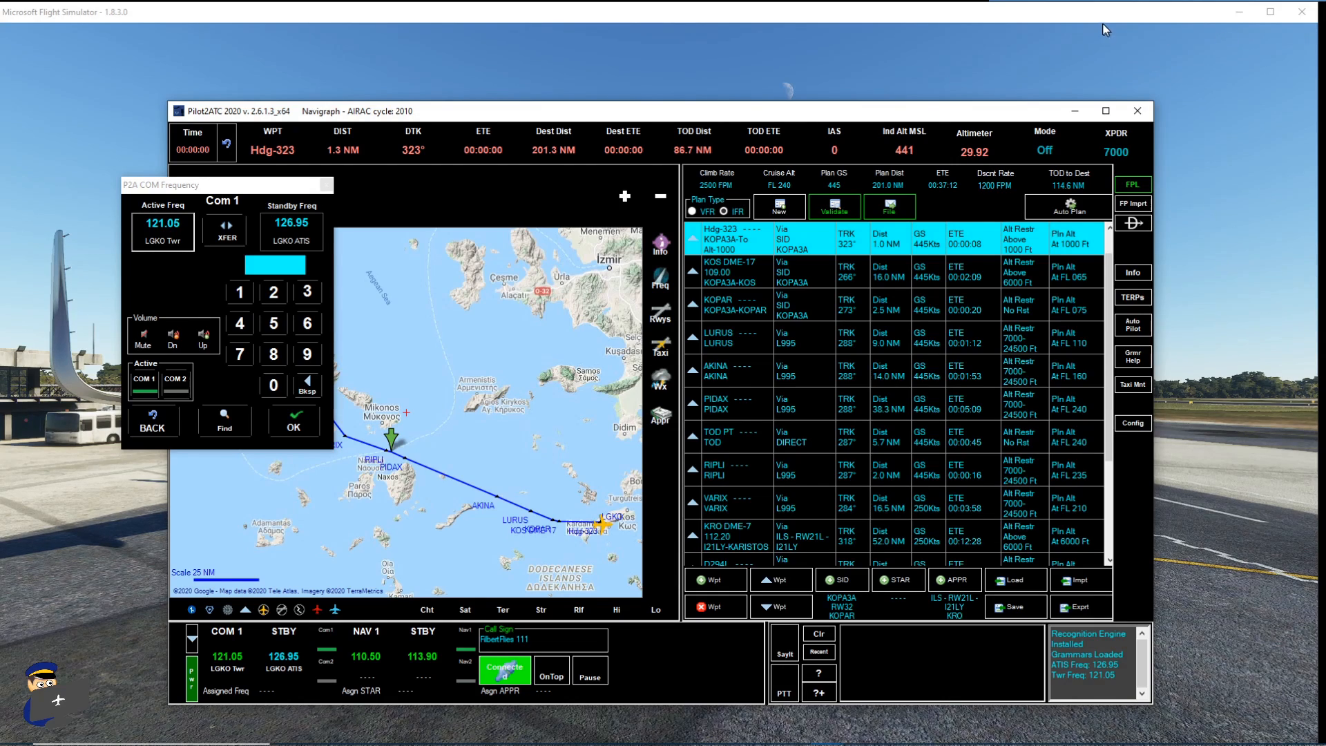